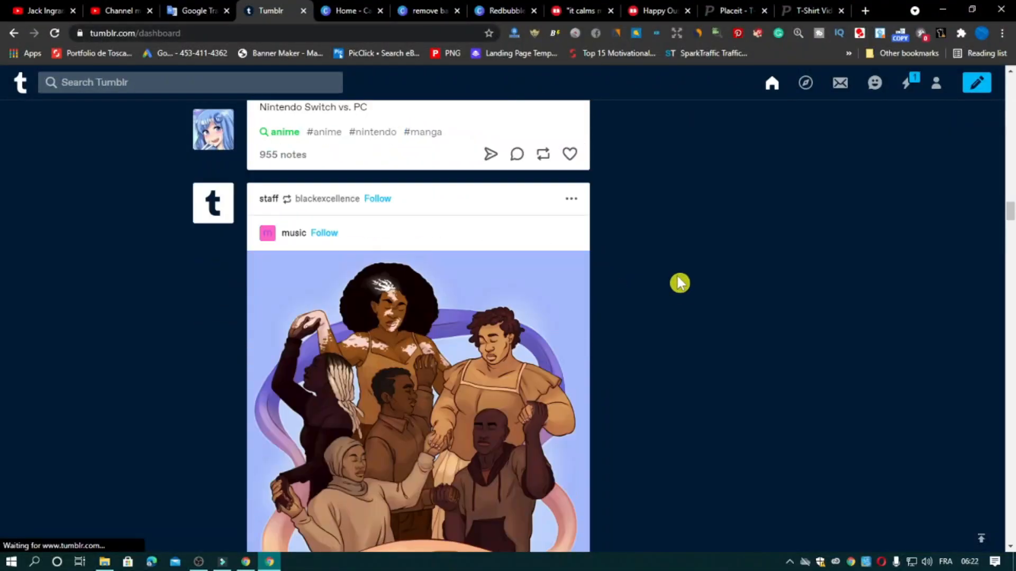
Scroll down through the Tumblr dashboard feed.
scroll("down", 3)
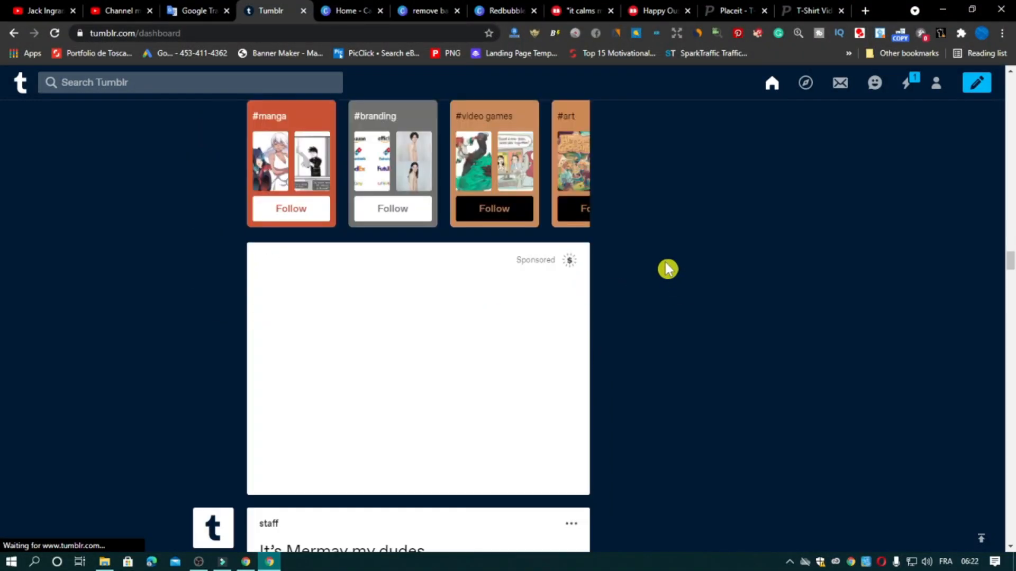
scroll("down", 3)
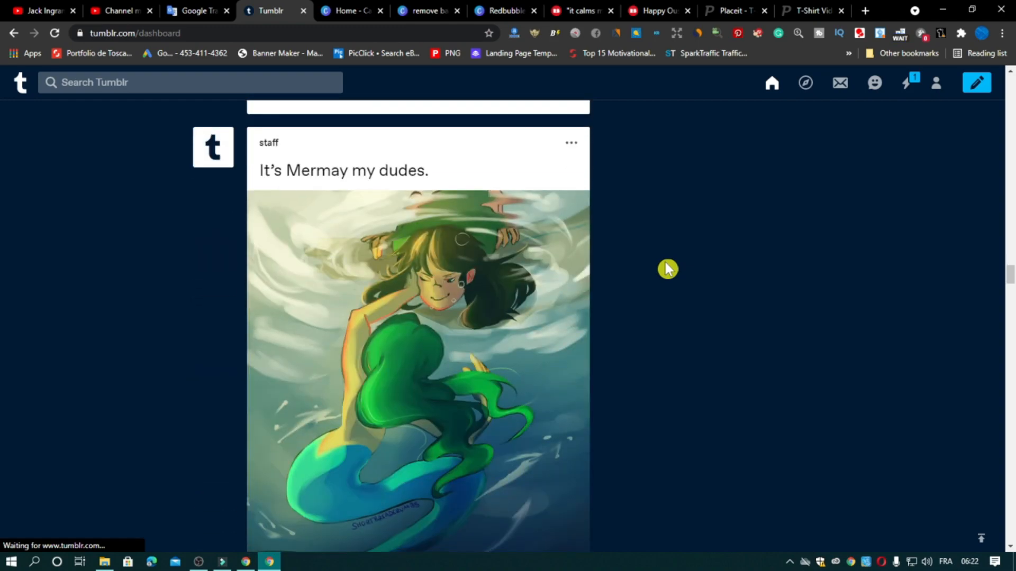
scroll("down", 3)
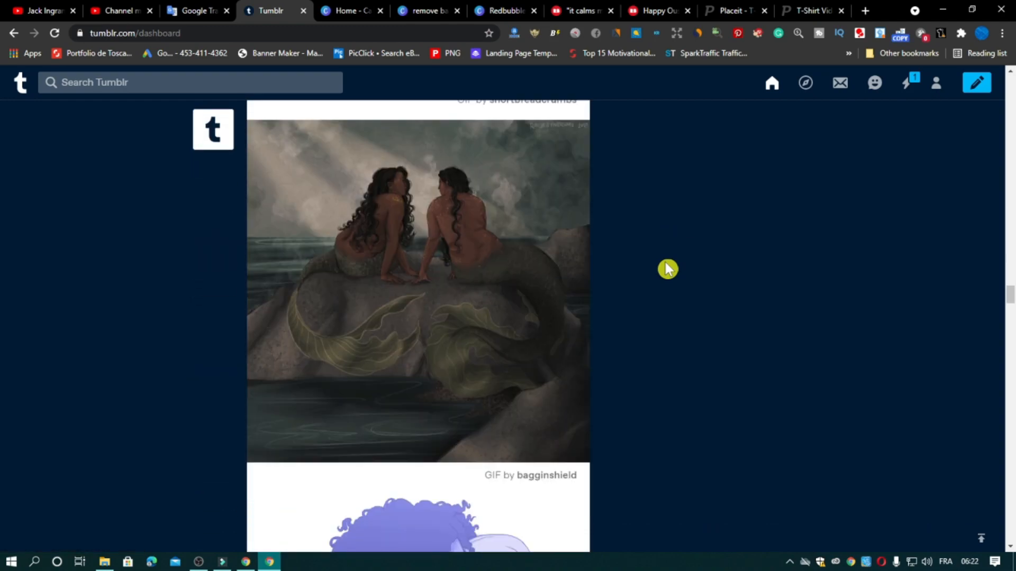
scroll("down", 3)
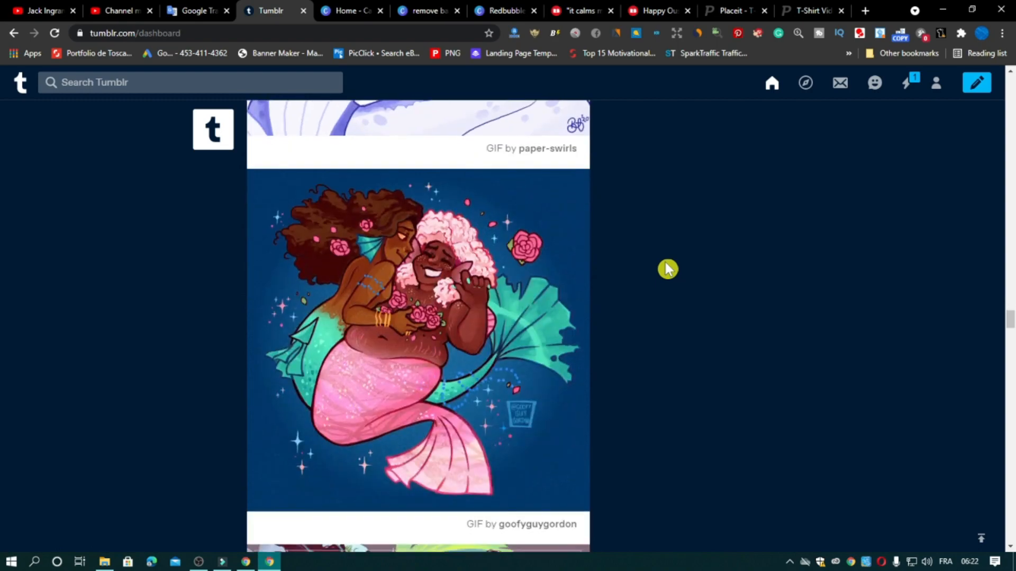
scroll("down", 3)
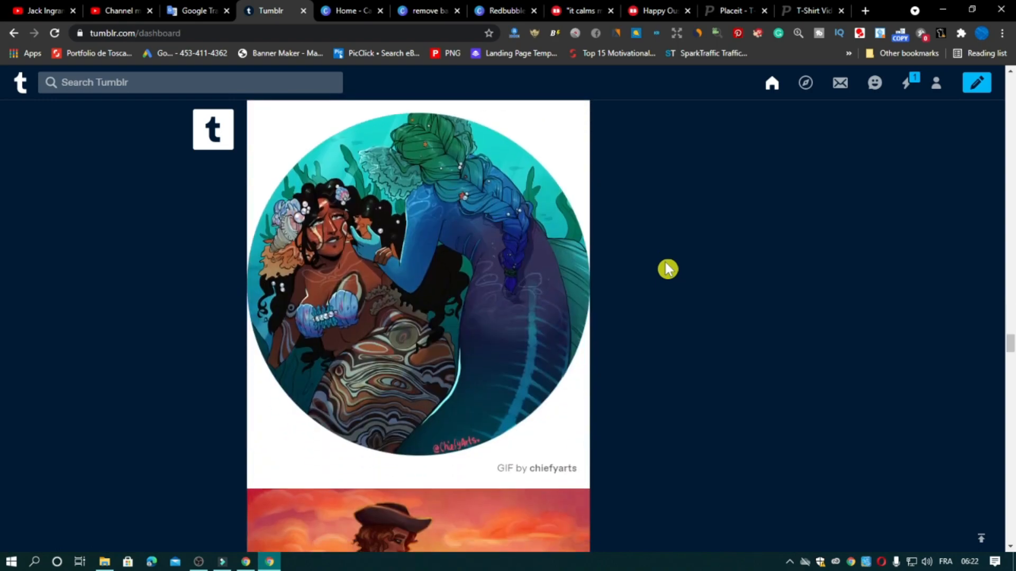
scroll("down", 3)
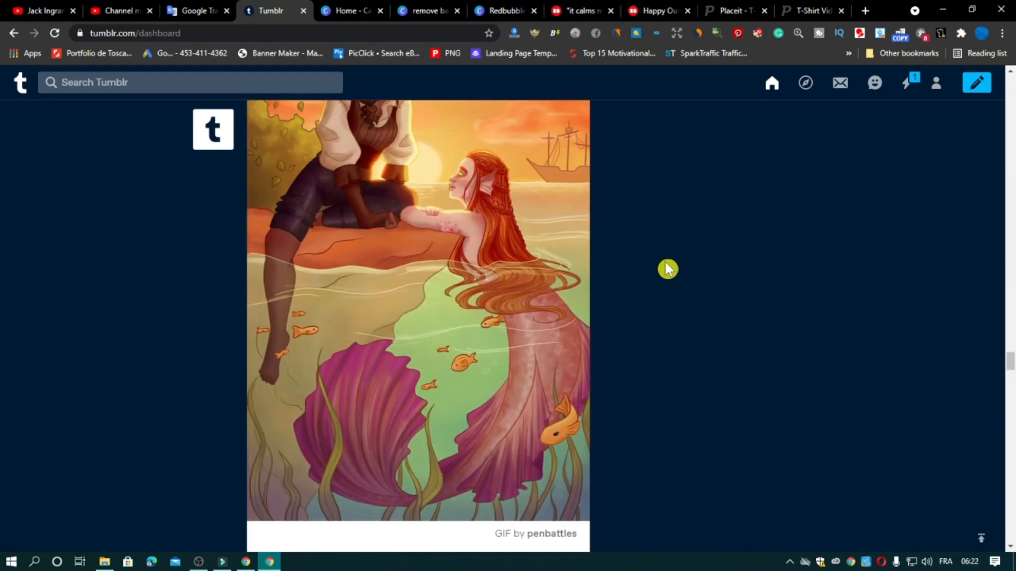
scroll("down", 3)
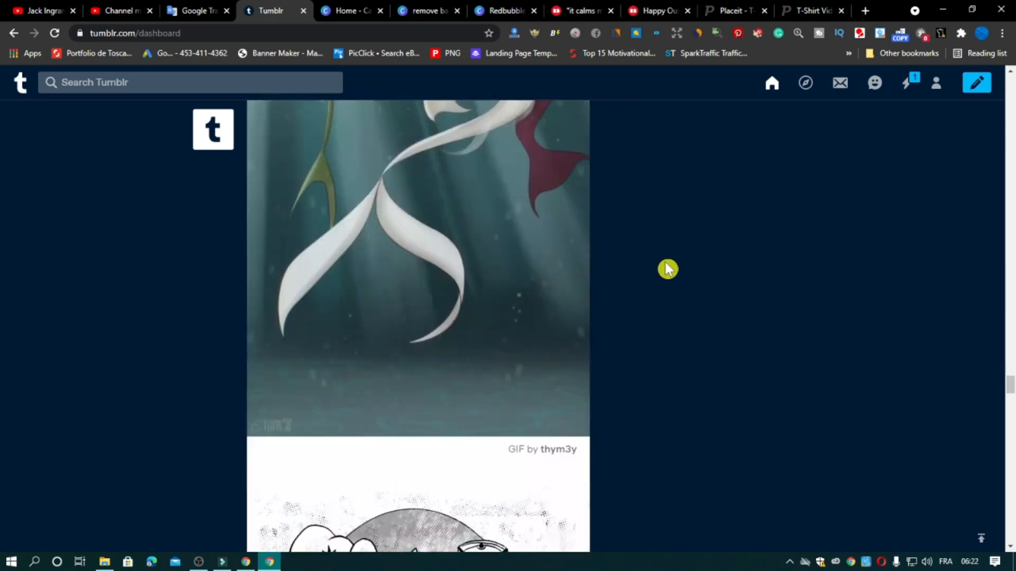
scroll("down", 3)
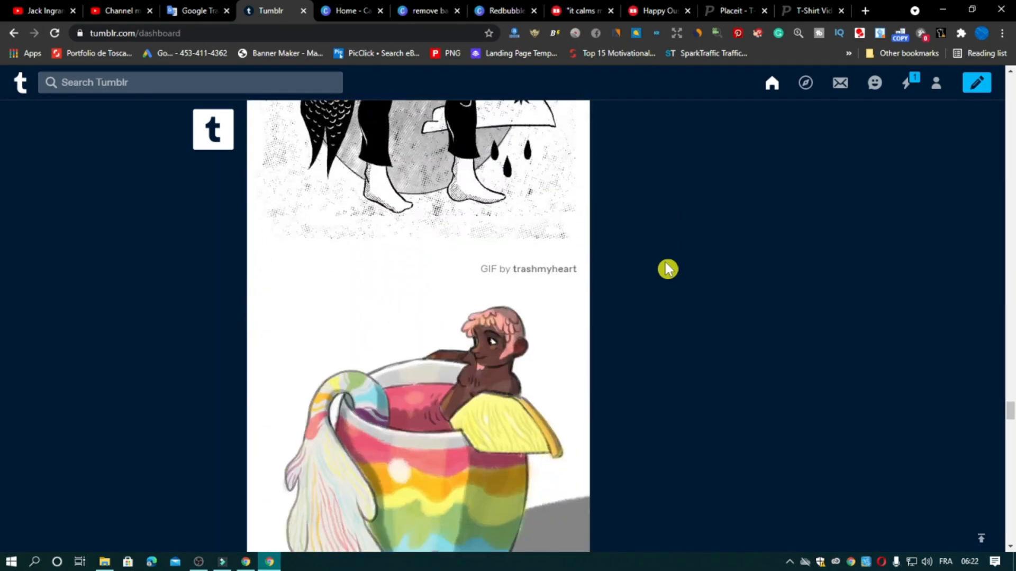
scroll("down", 3)
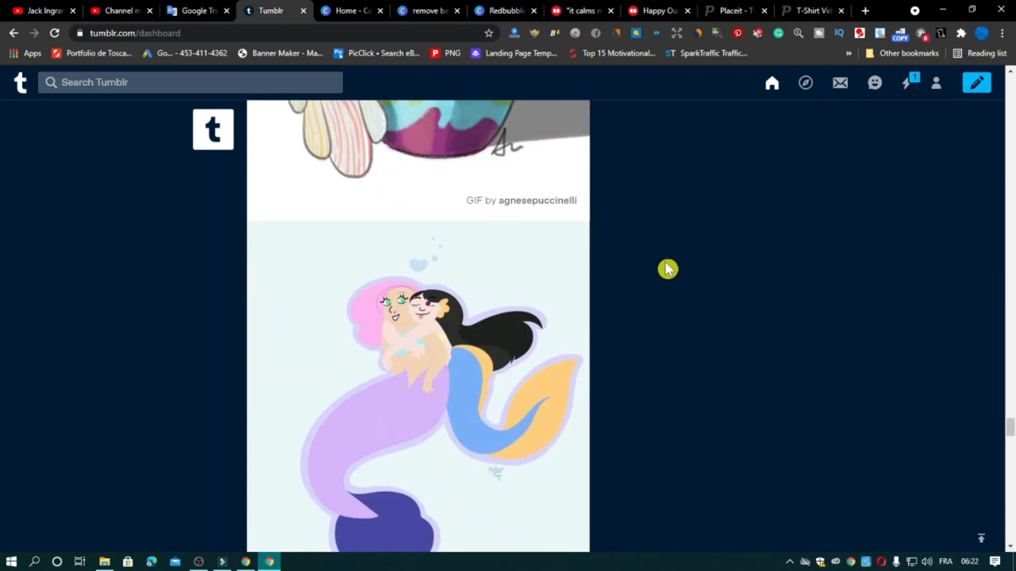
scroll("down", 3)
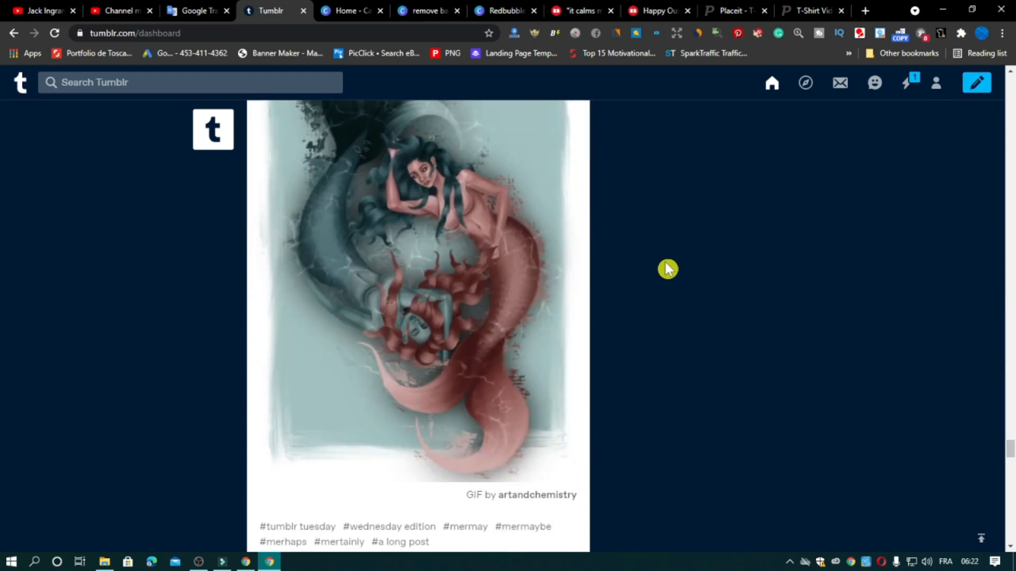
scroll("down", 3)
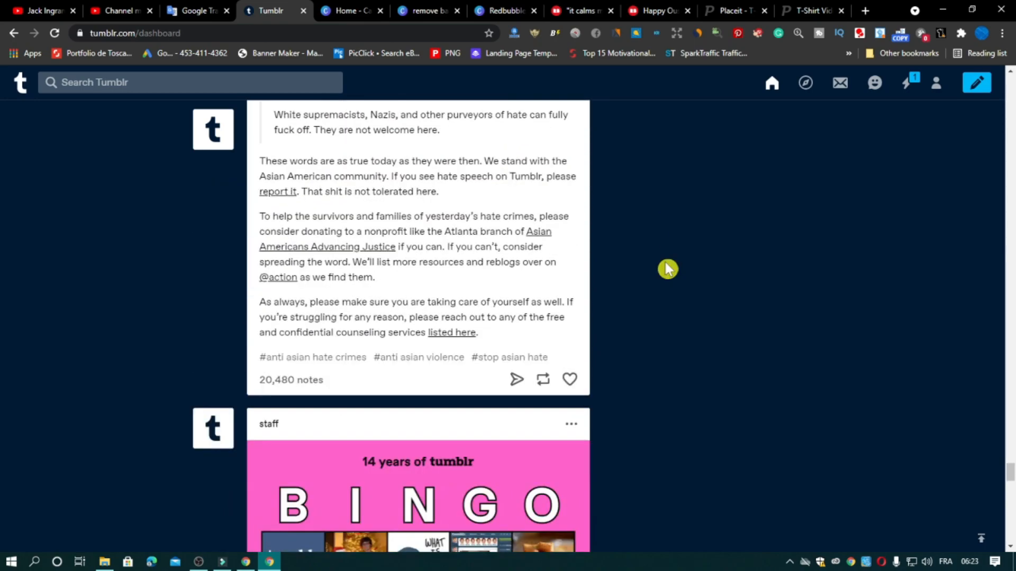
scroll("down", 3)
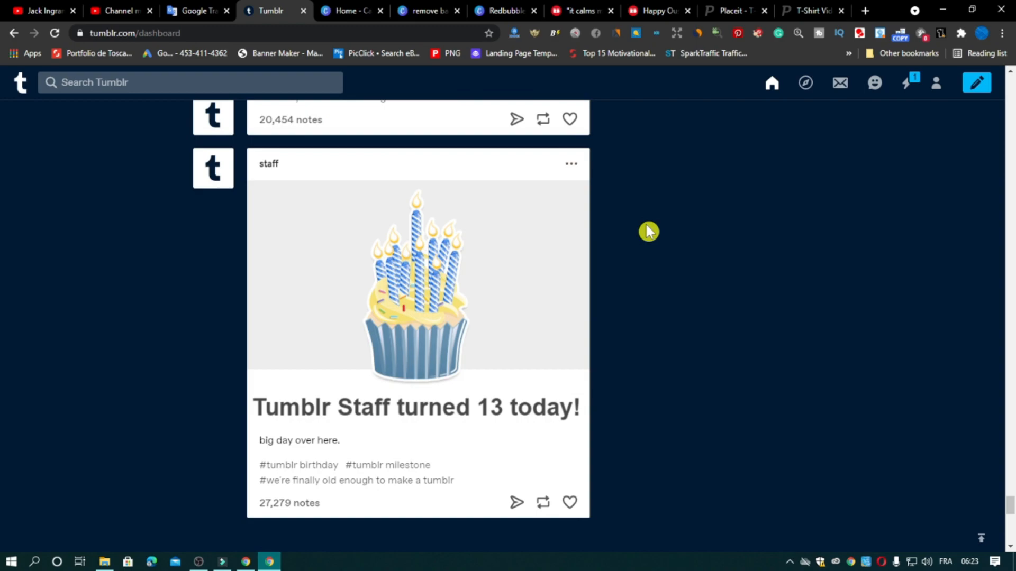
mouse_move(642, 231)
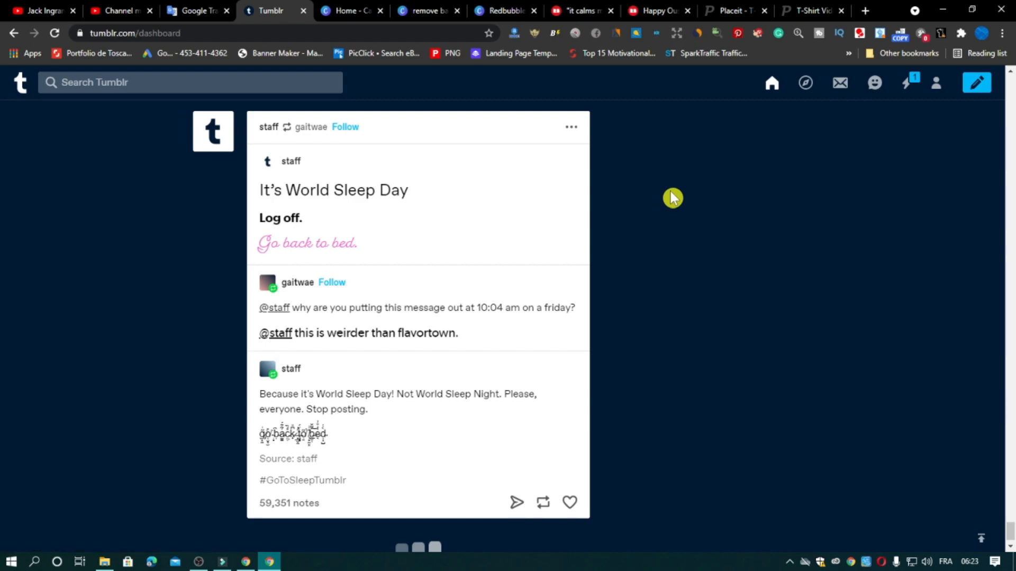
scroll("down", 3)
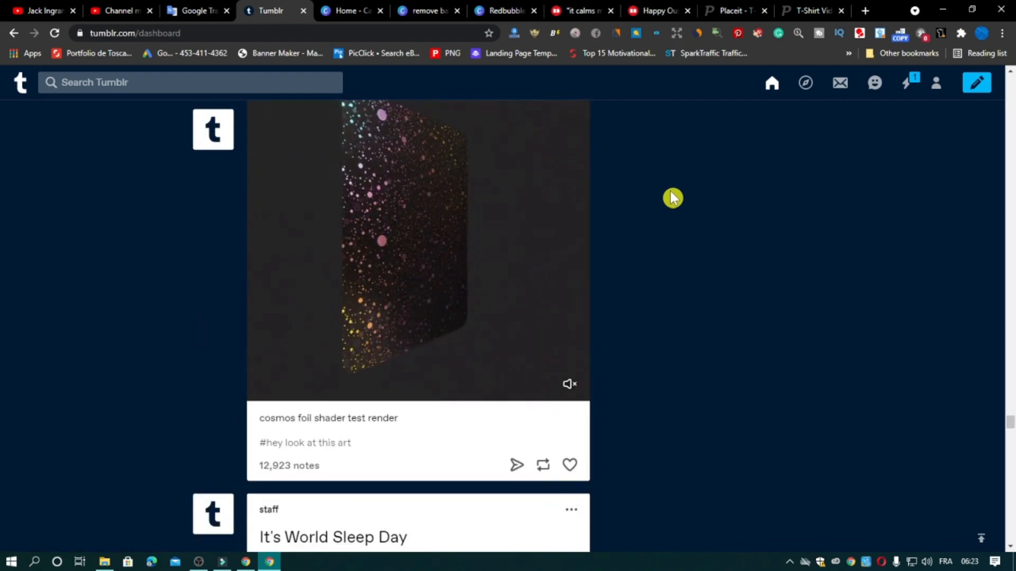
scroll("down", 3)
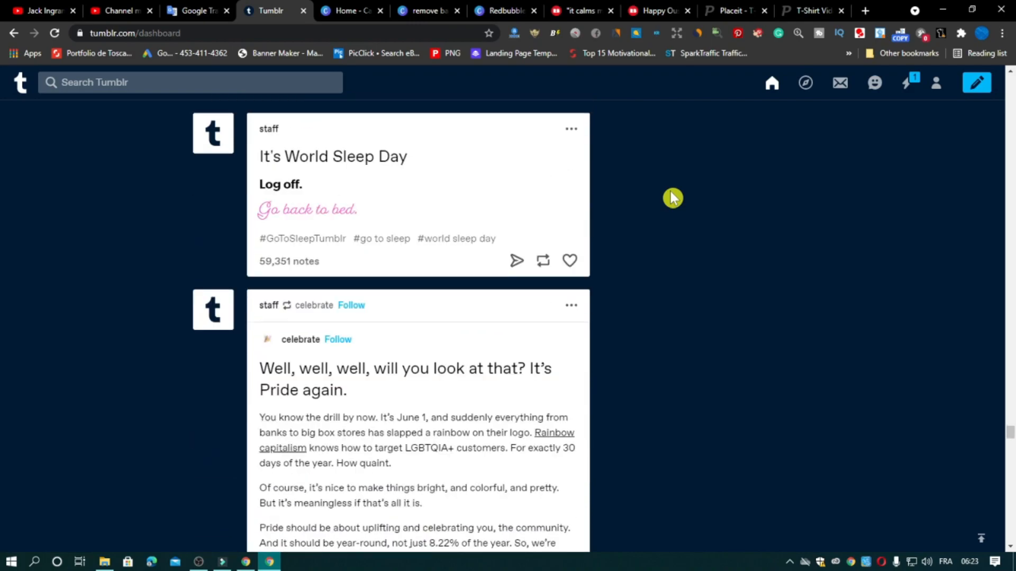
scroll("down", 3)
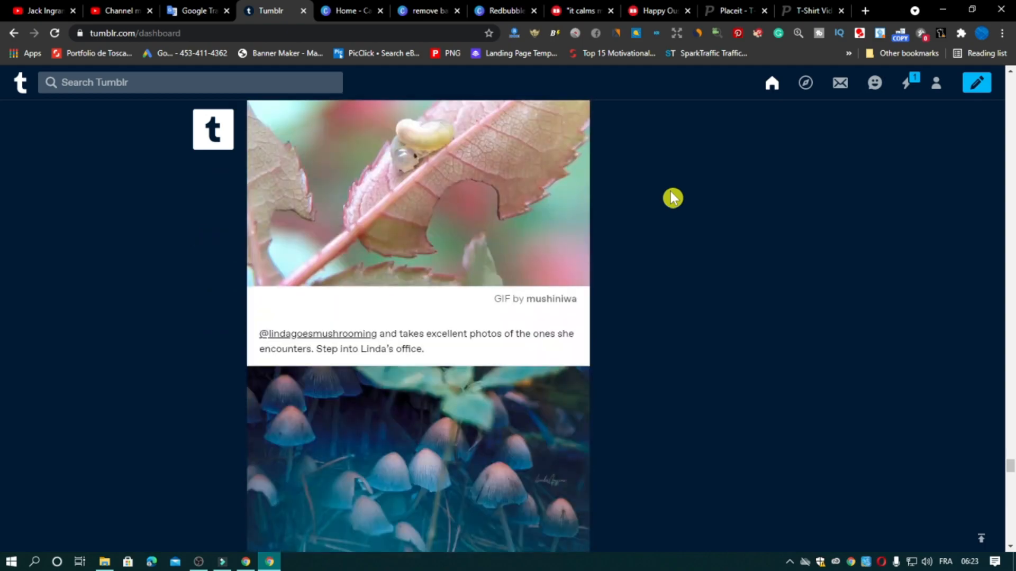
scroll("down", 3)
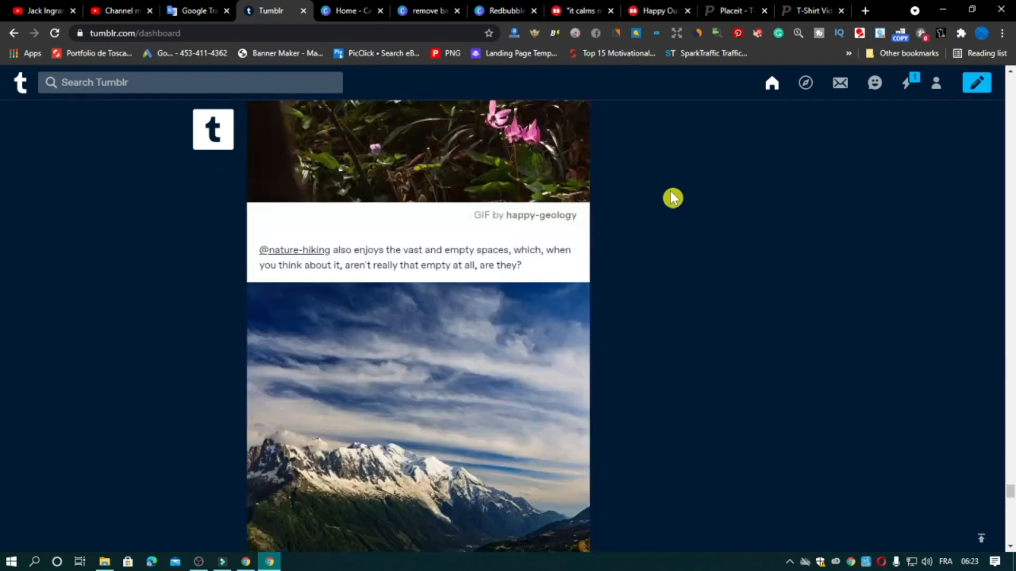
scroll("down", 3)
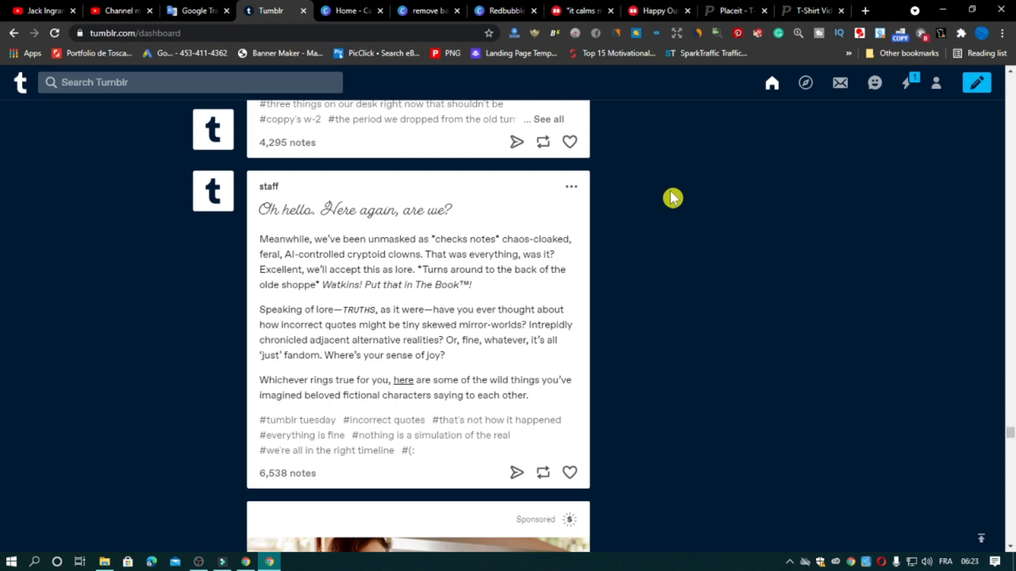
scroll("down", 3)
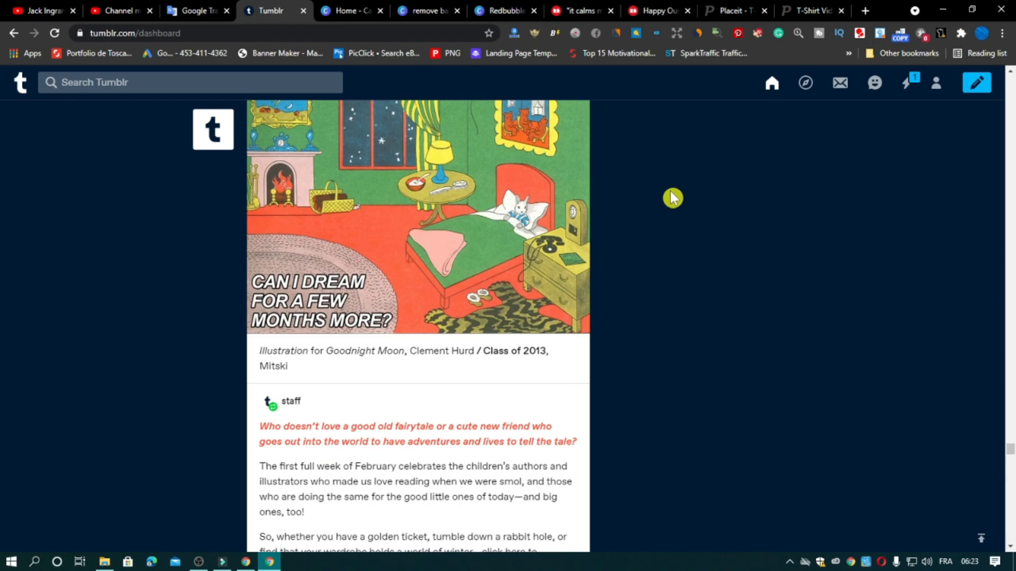
scroll("down", 3)
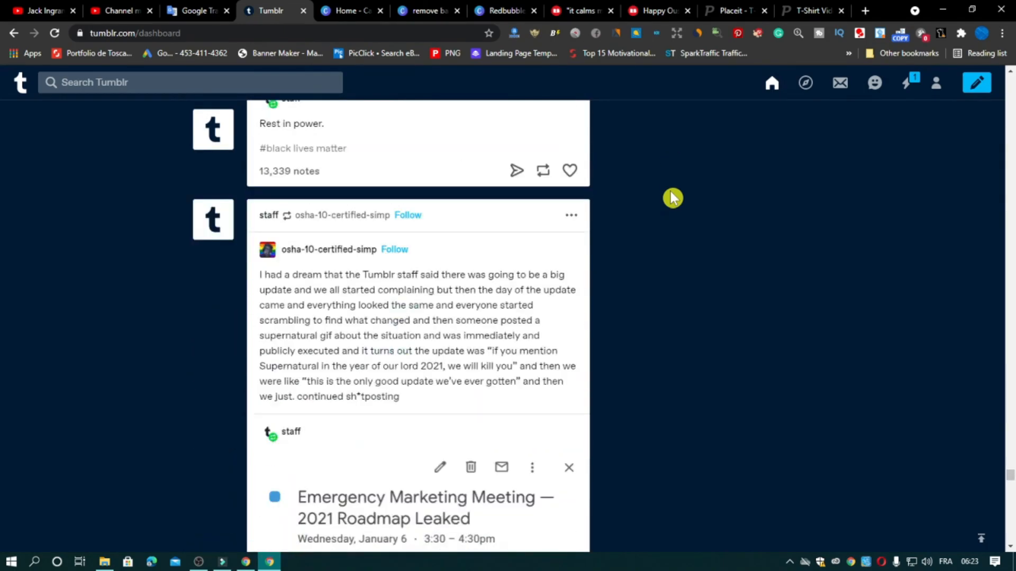
scroll("down", 3)
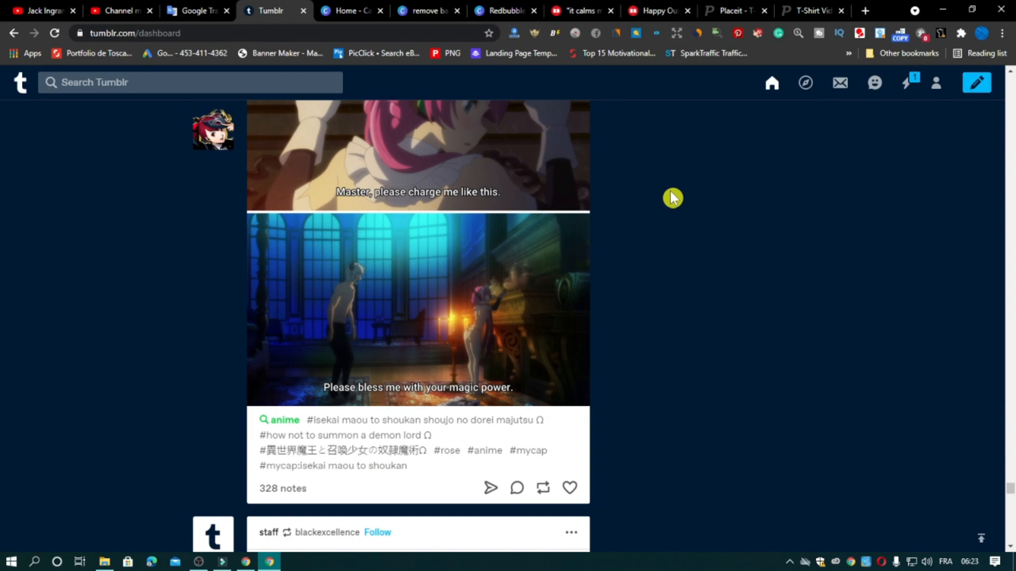
scroll("down", 3)
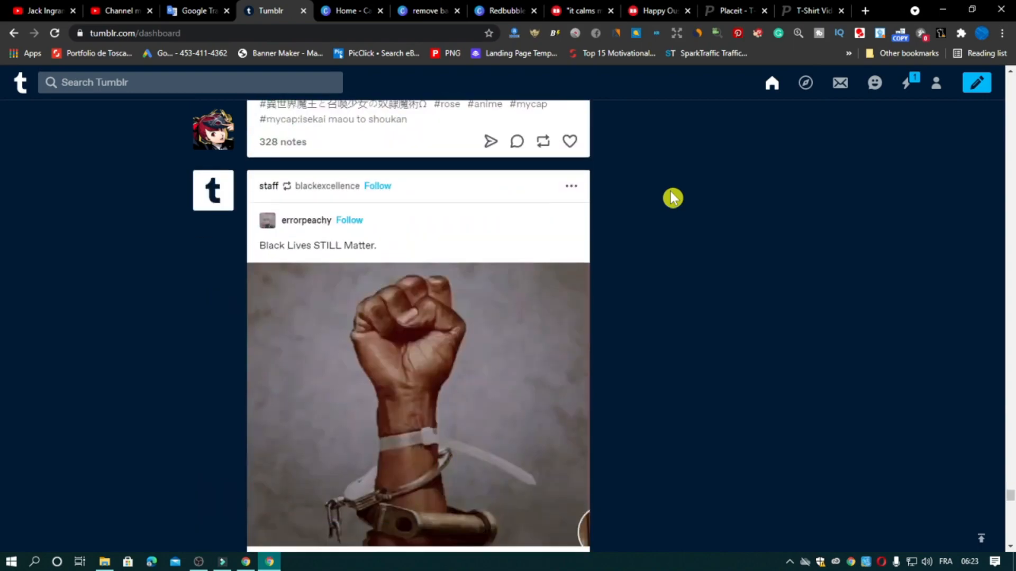
scroll("down", 3)
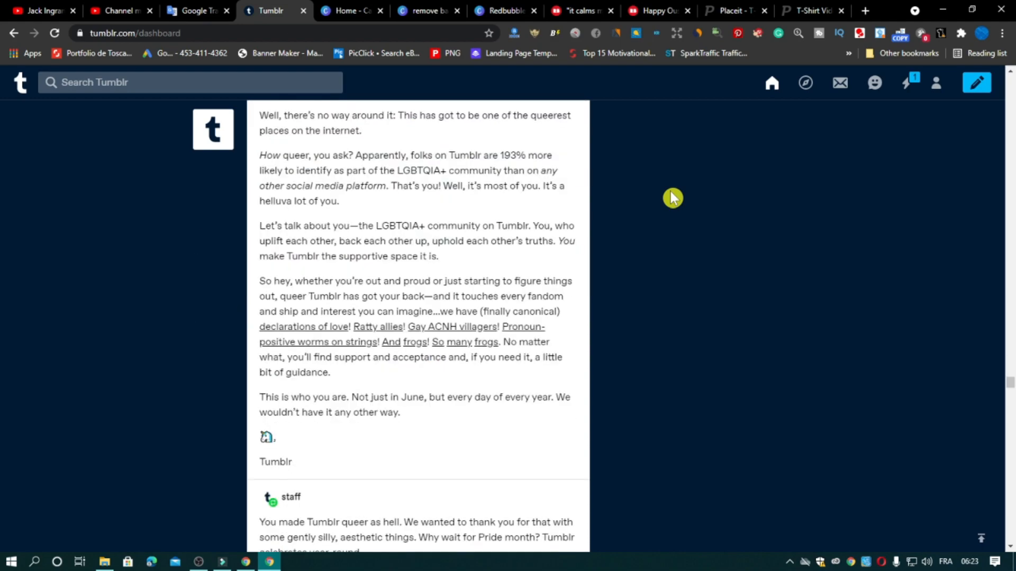
scroll("down", 3)
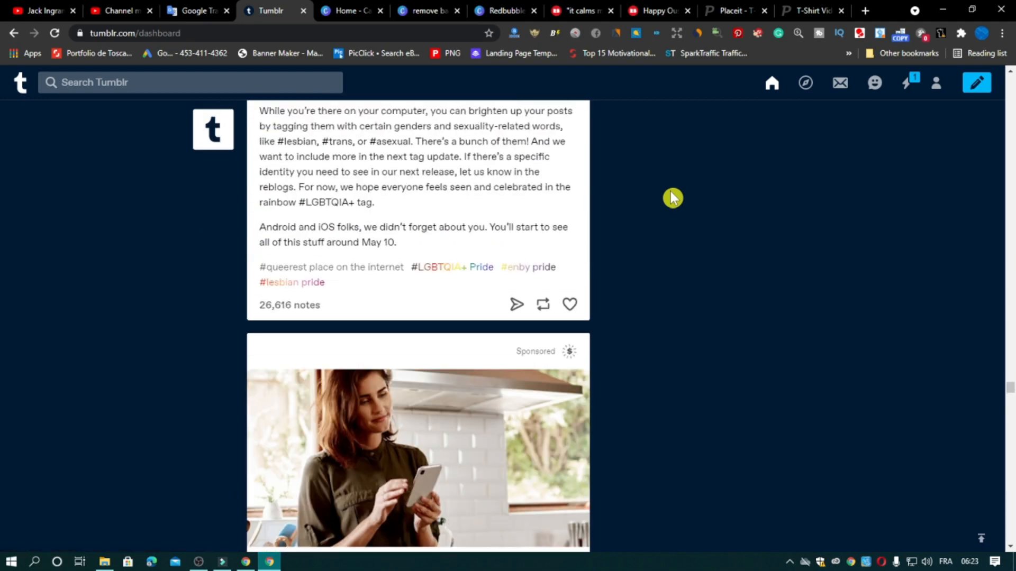
scroll("down", 3)
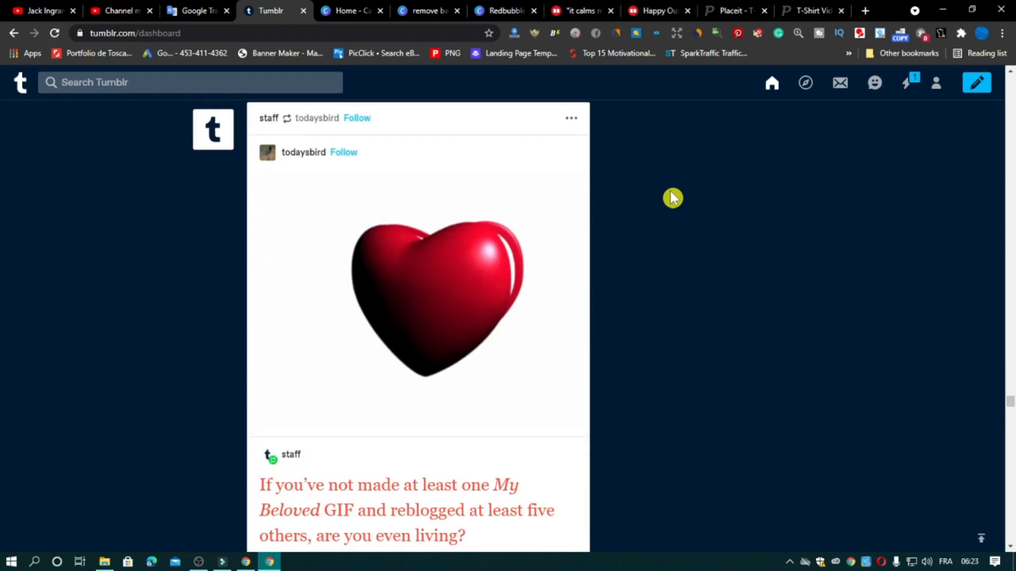
scroll("down", 3)
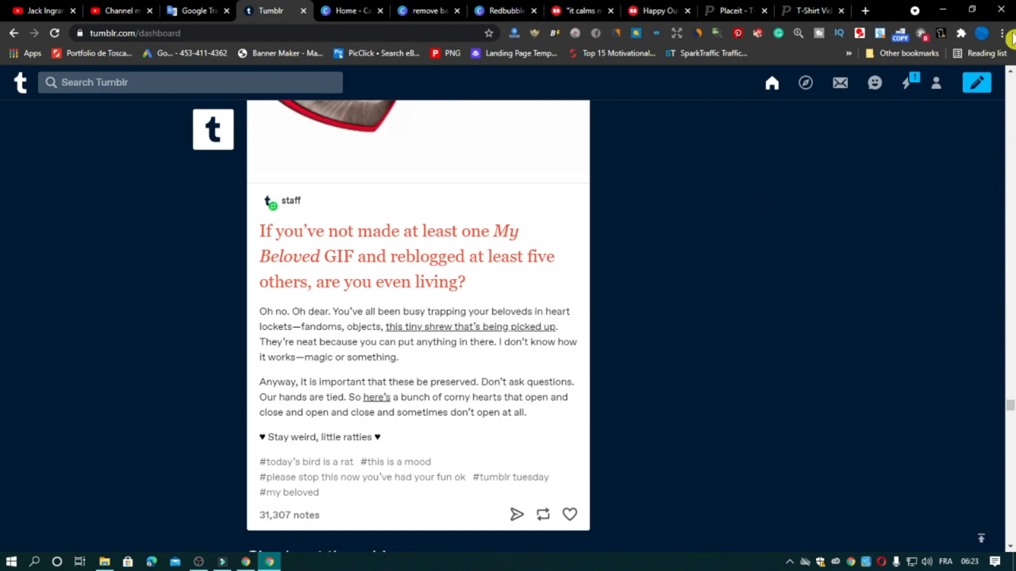
mouse_move(908, 85)
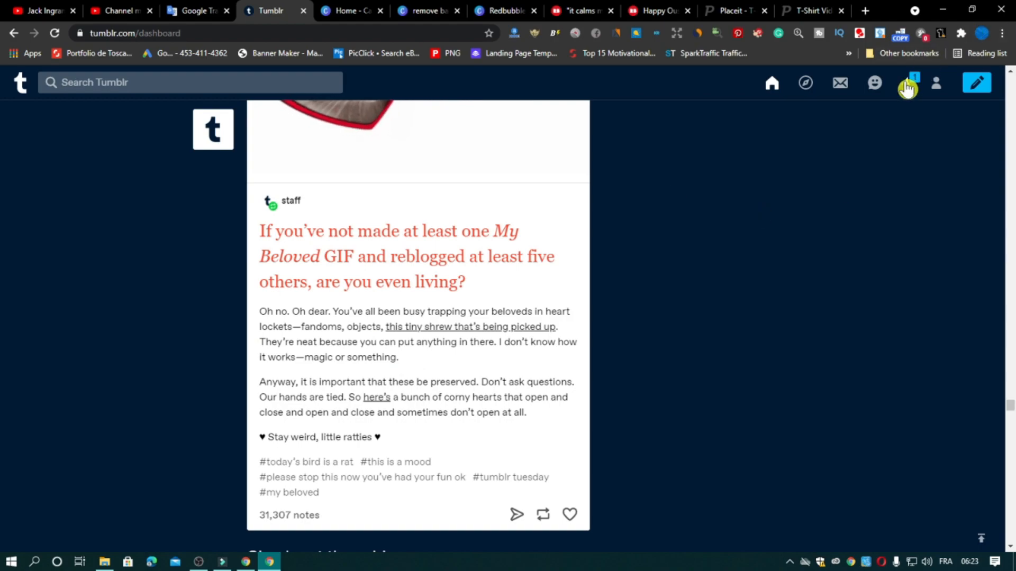
Clear the unread Activity notification and return to the dashboard's post-type bar.
left_click(907, 83)
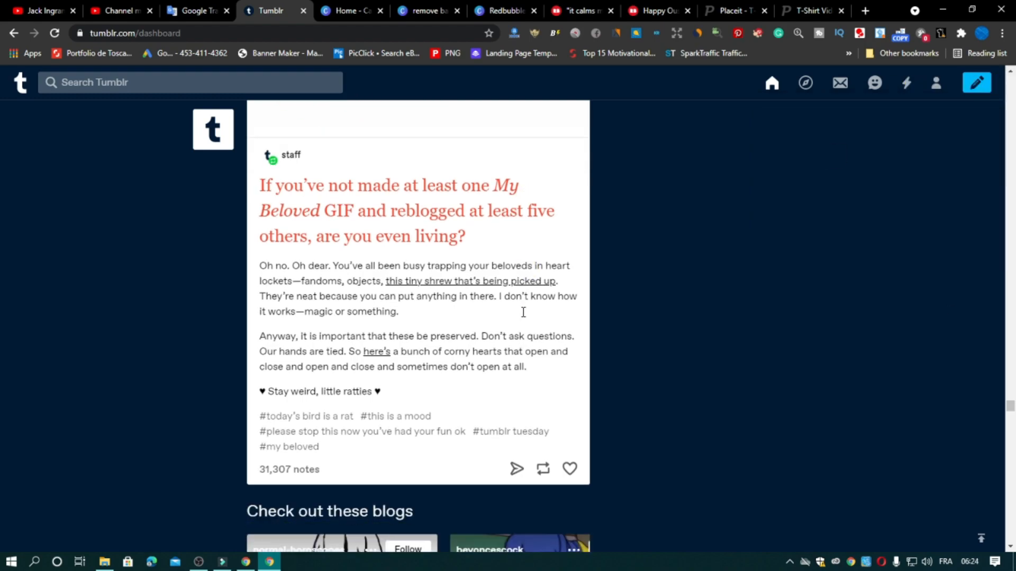
scroll("down", 3)
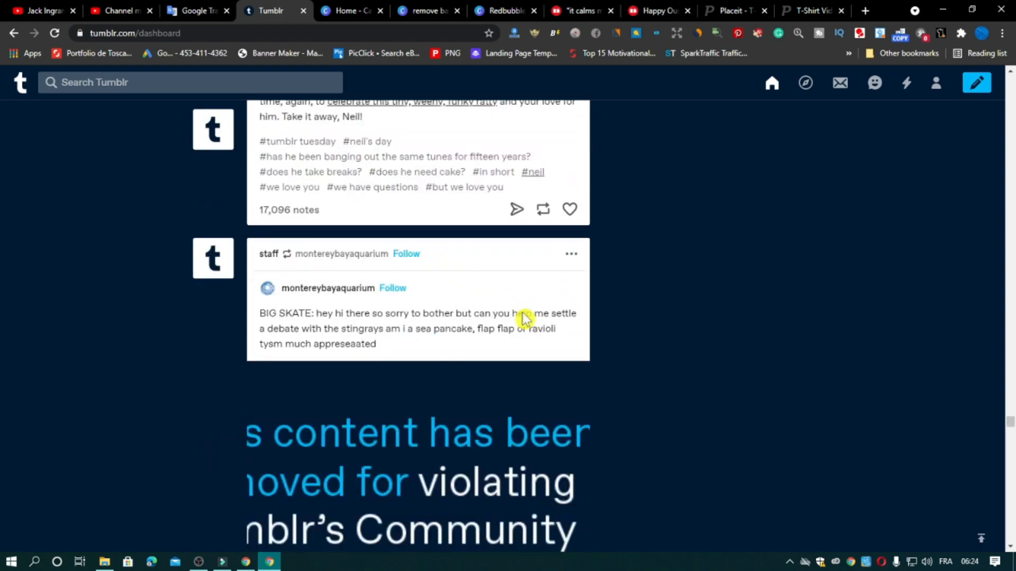
scroll("down", 3)
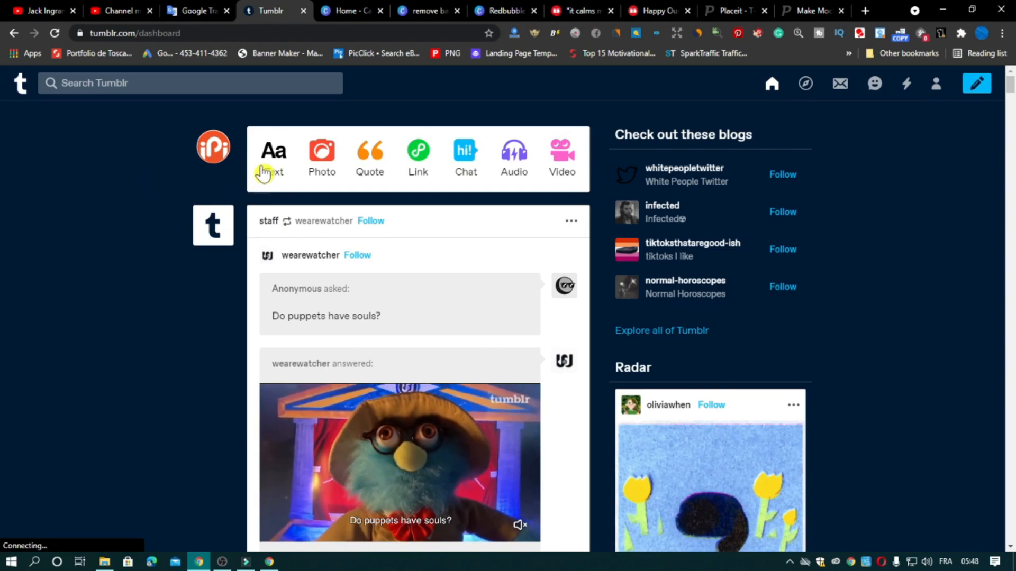
Start a blank Tumblr text post, then switch to the Redbubble sticker tab.
left_click(272, 156)
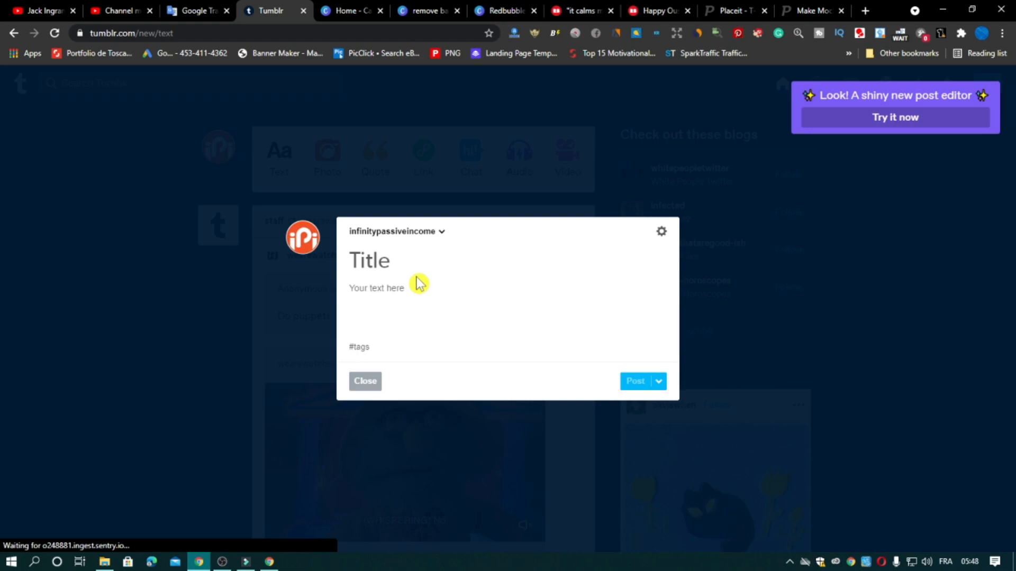
left_click(370, 260)
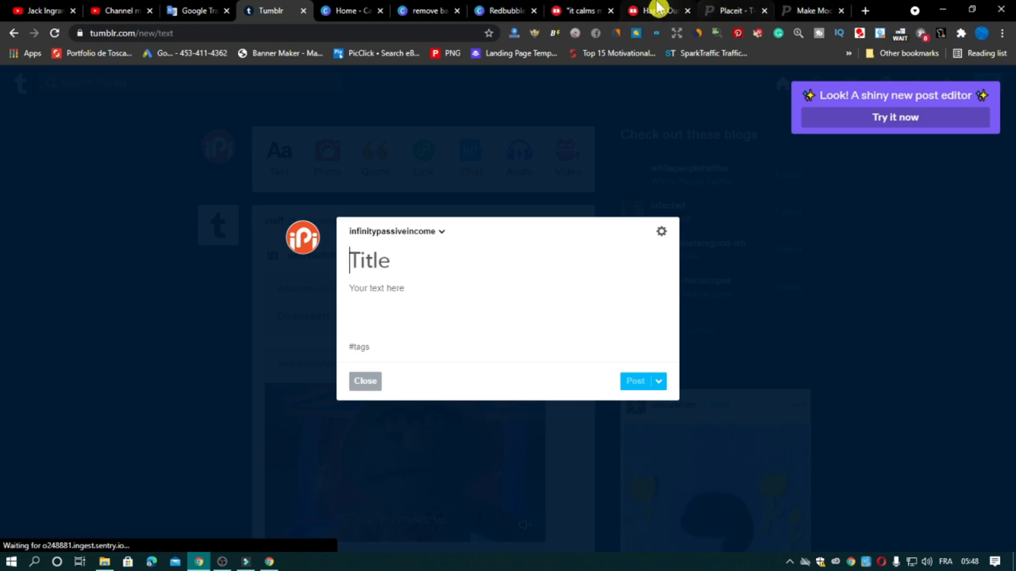
left_click(576, 10)
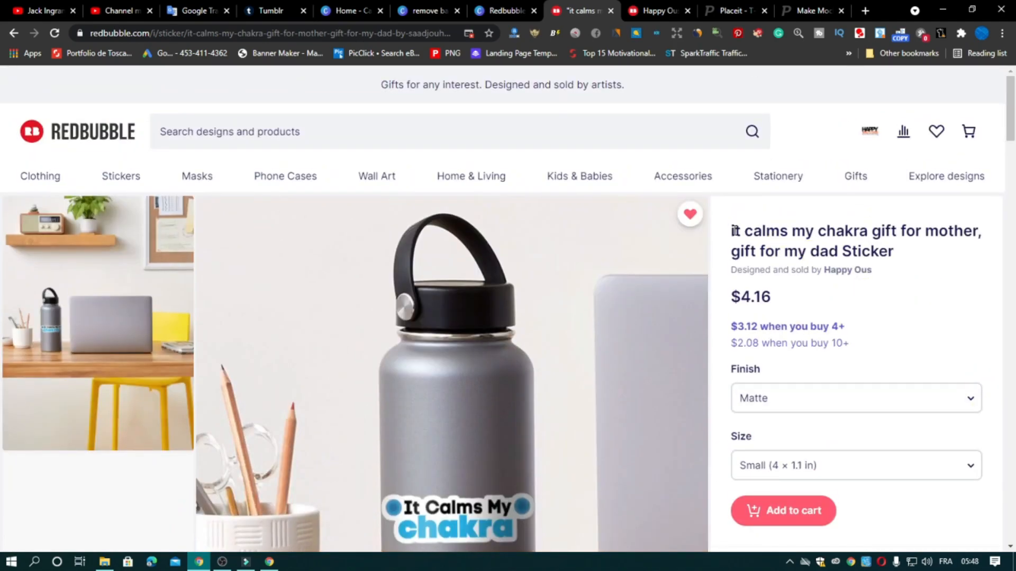
Copy the title 'it calms my chakra gift for mother, gift for my dad' without 'Sticker' and go to Placeit.
left_click_drag(733, 231, 839, 252)
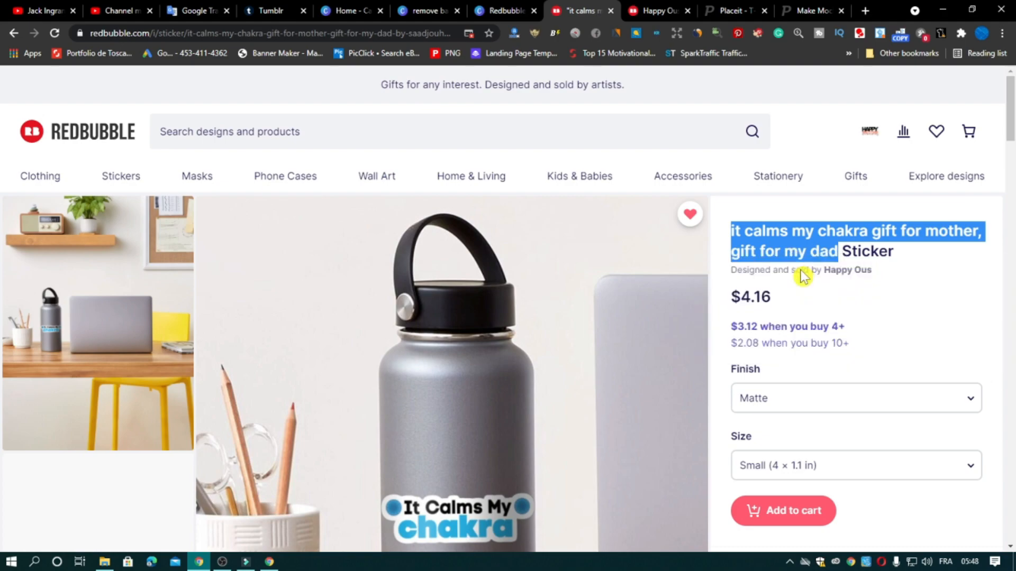
left_click(266, 10)
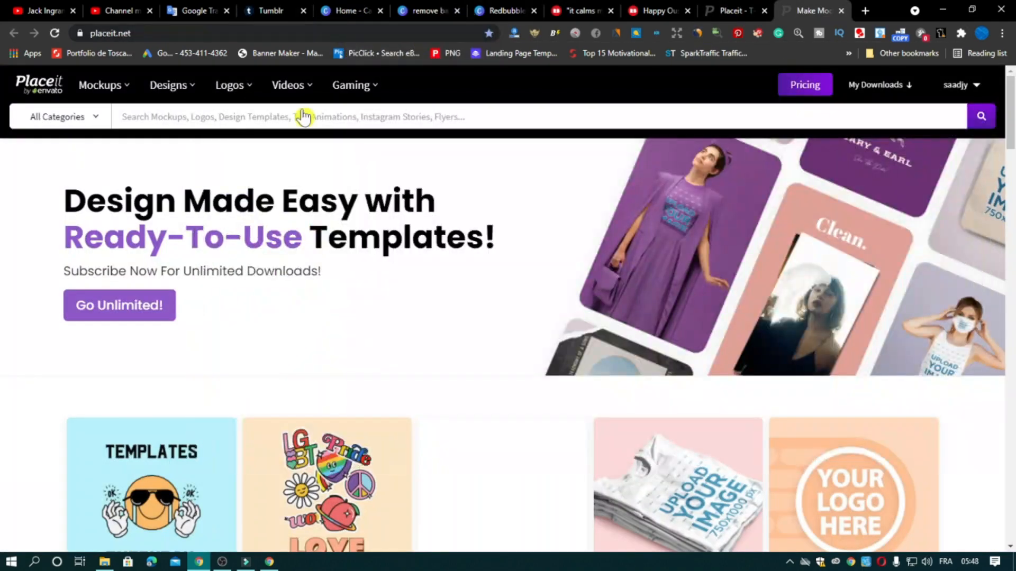
Show Placeit's Mockup Generator catalogue sorted to free mockups only.
left_click(100, 84)
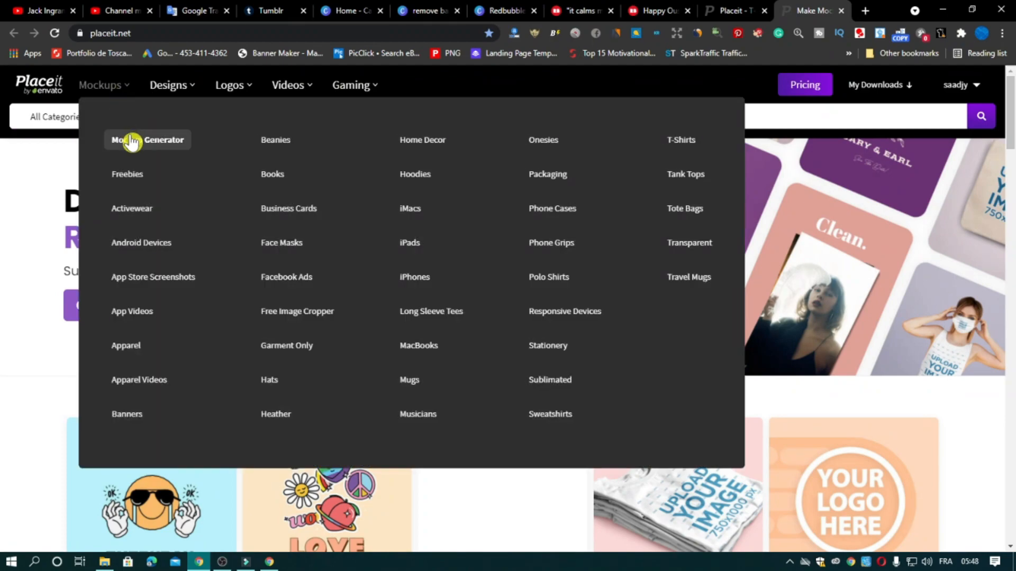
left_click(147, 140)
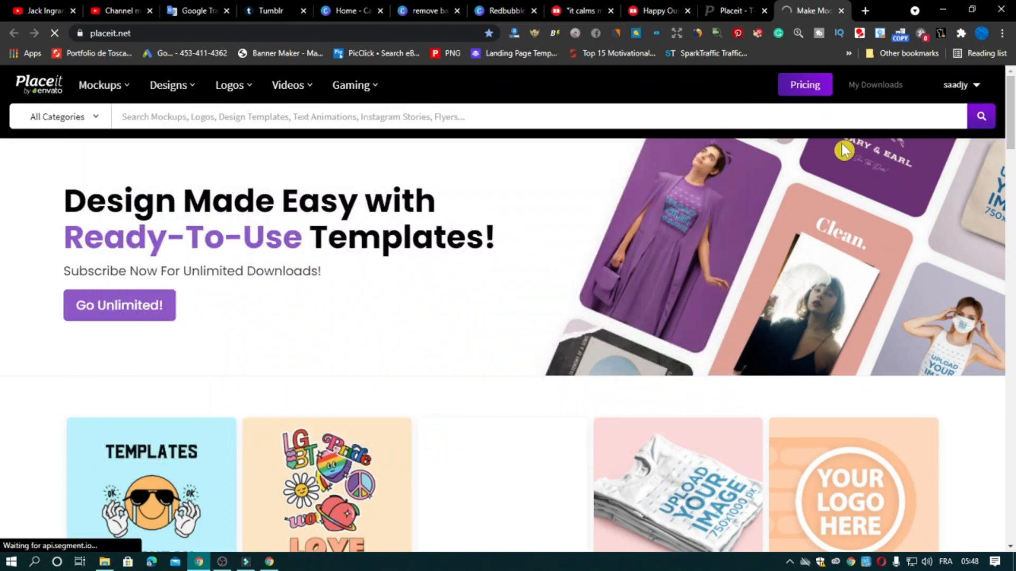
left_click(101, 85)
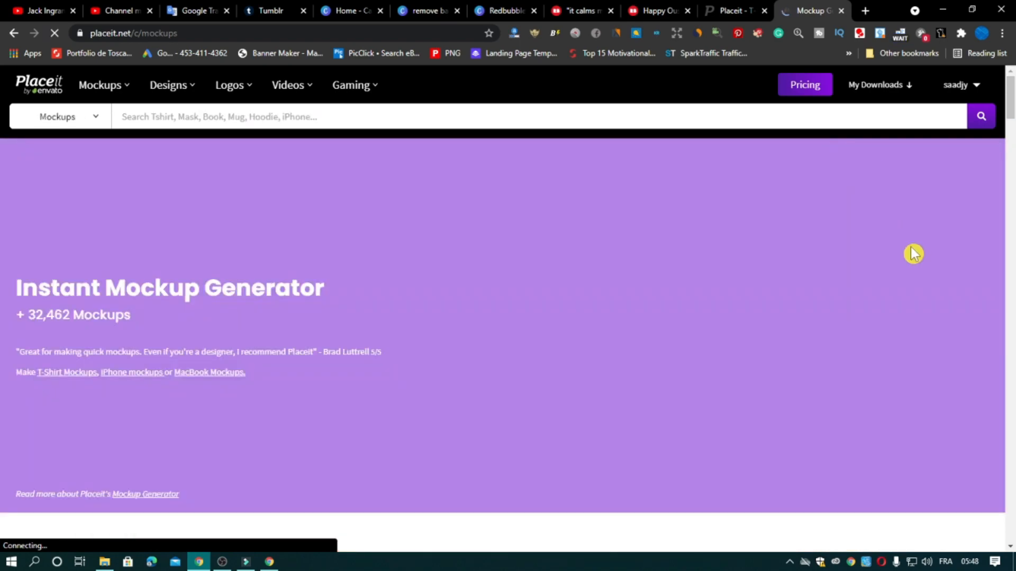
scroll("down", 3)
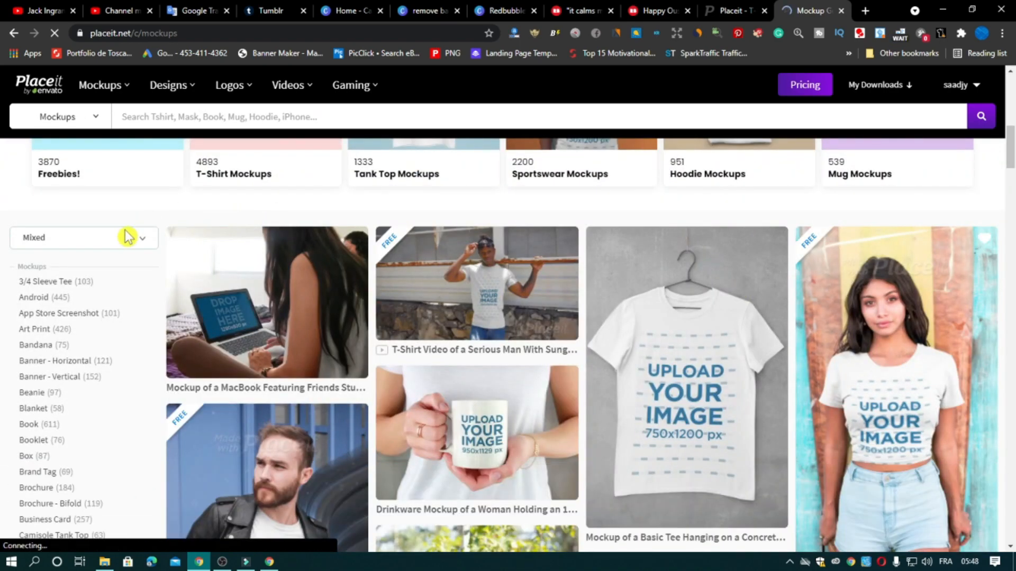
left_click(83, 238)
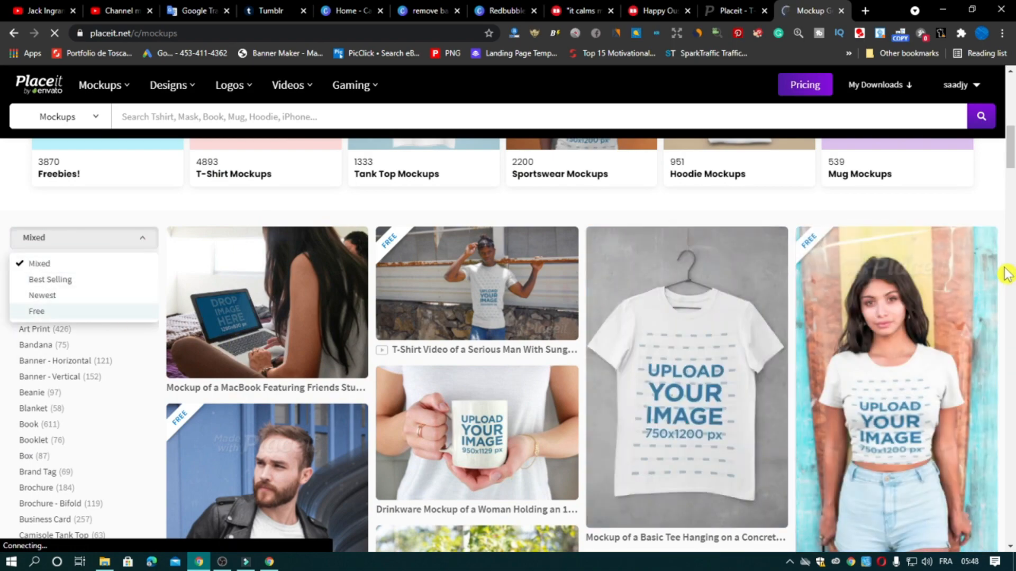
left_click(36, 311)
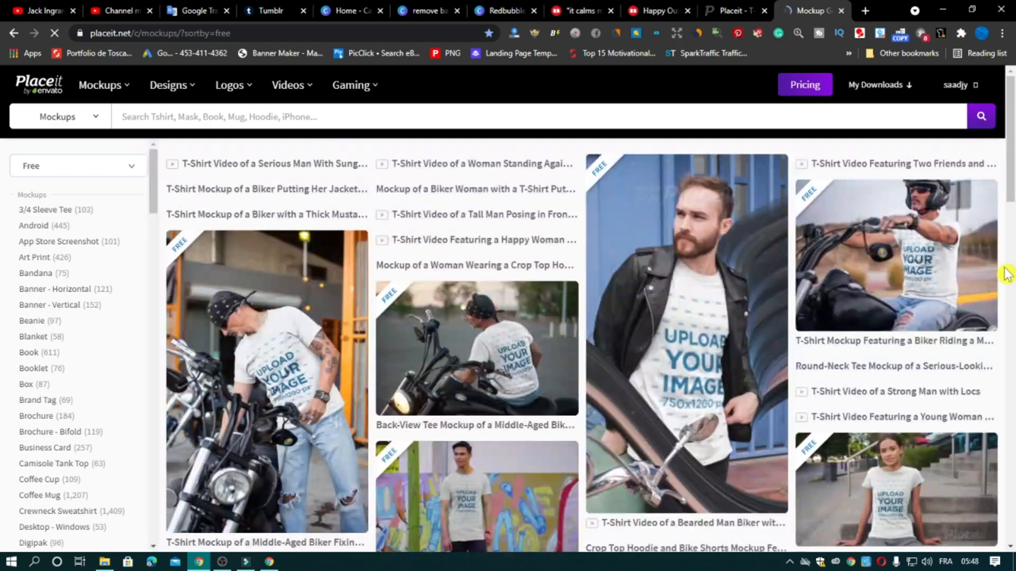
Choose the free T-shirt mockup of a woman, then return to the Tumblr post.
scroll("down", 3)
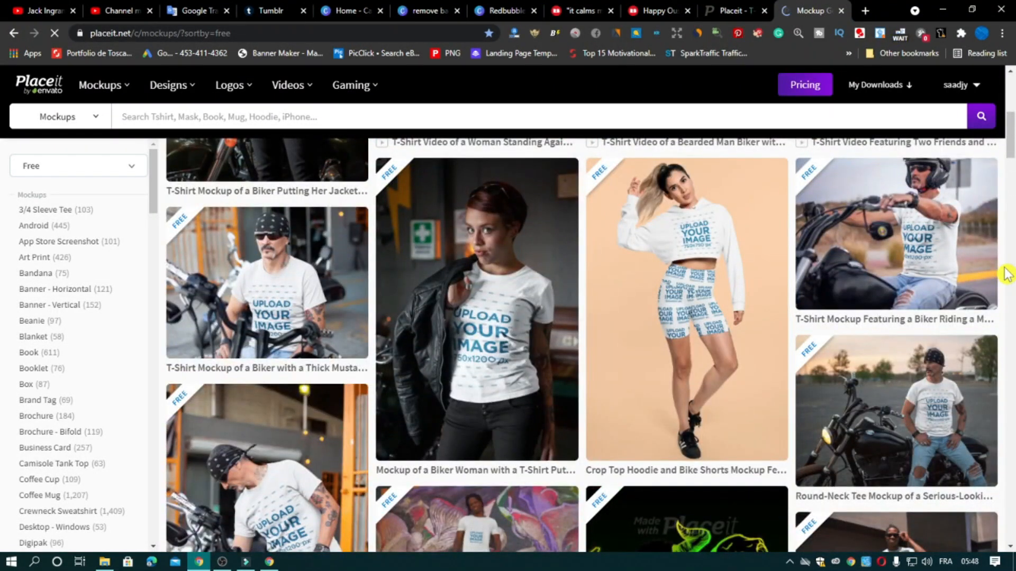
scroll("down", 3)
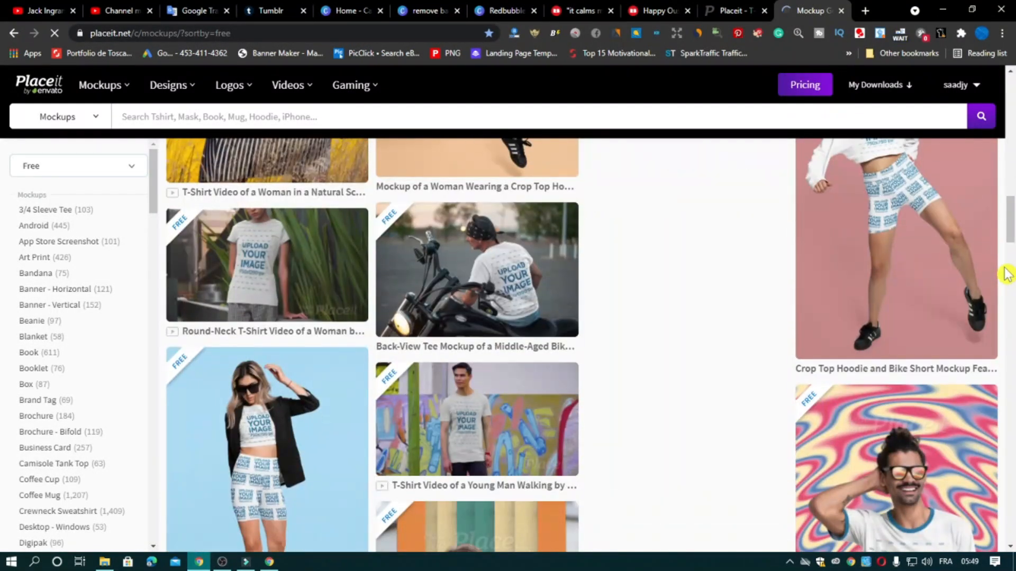
scroll("down", 3)
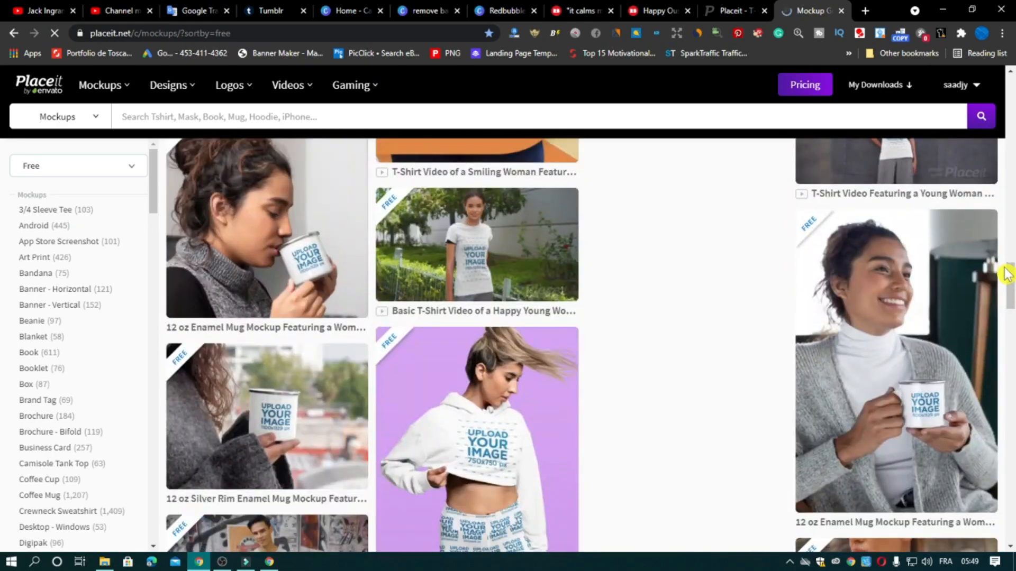
scroll("down", 3)
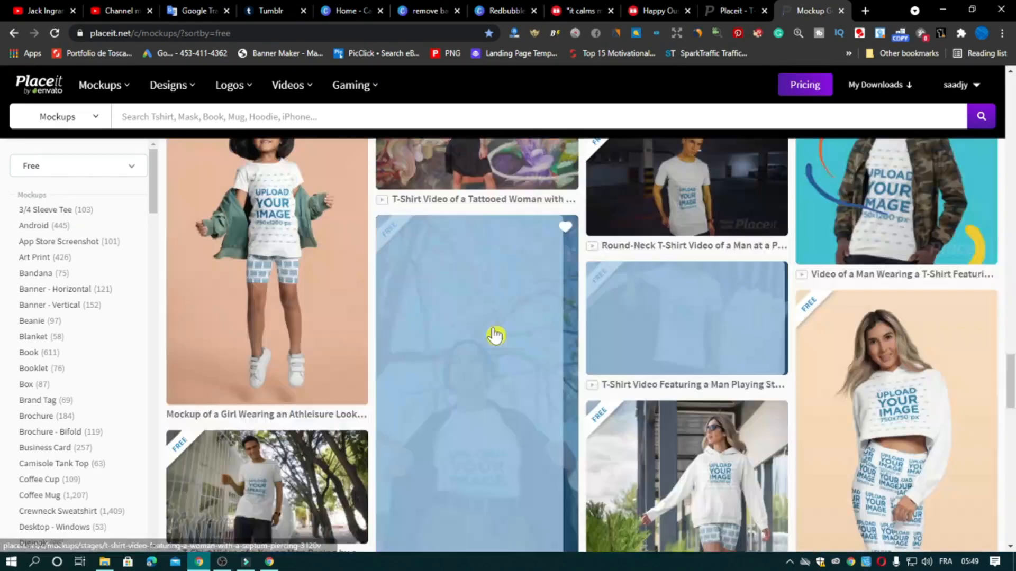
left_click(476, 333)
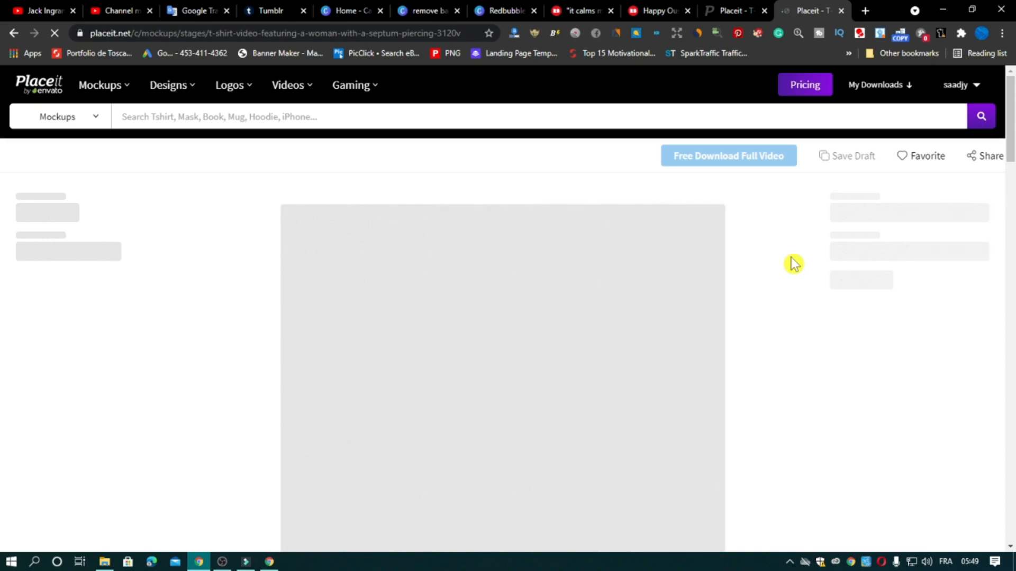
left_click(268, 11)
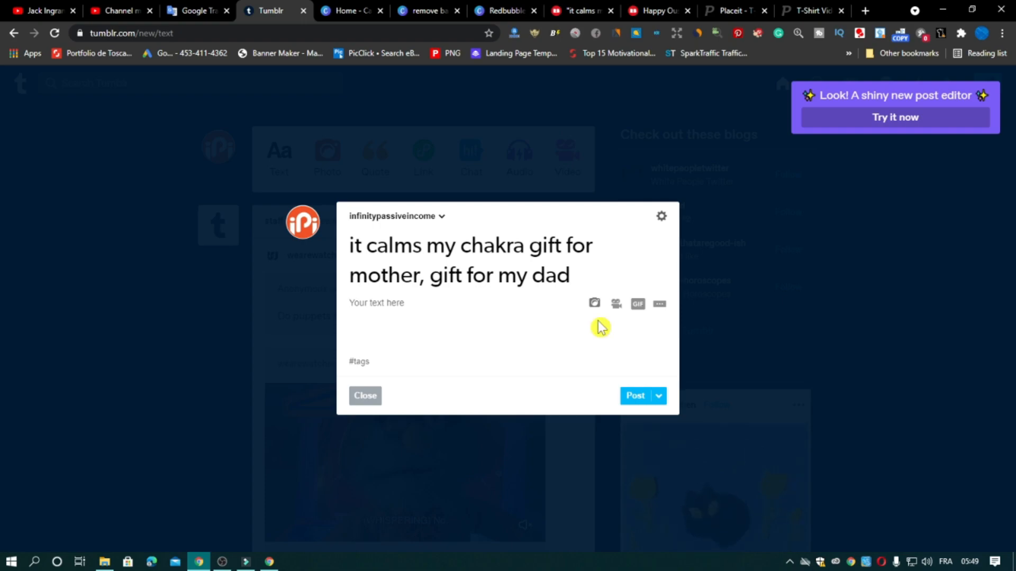
mouse_move(420, 304)
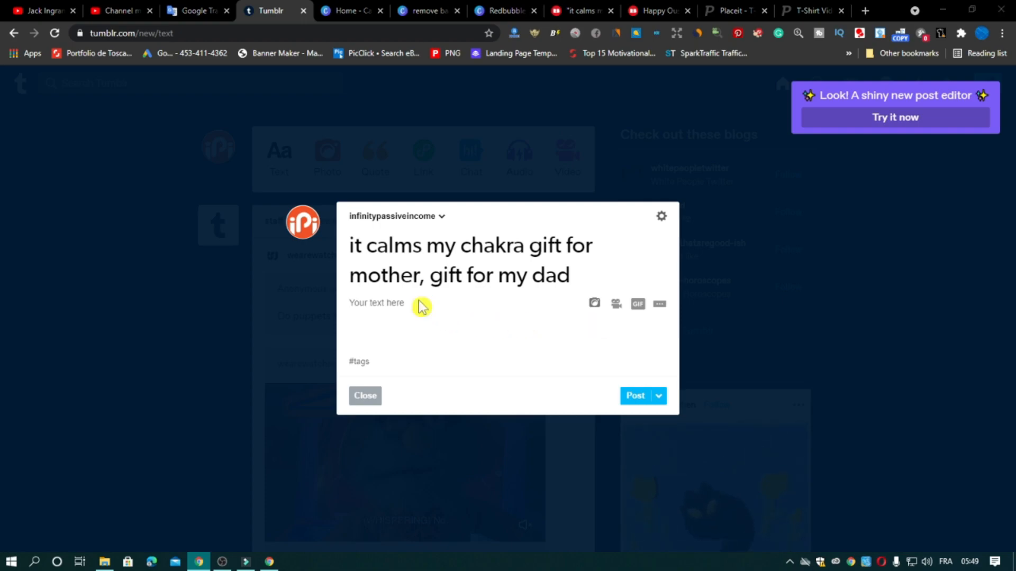
Add the T-shirt mockup image to the post body and the tag 'yoga exercise stickers'.
left_click(594, 304)
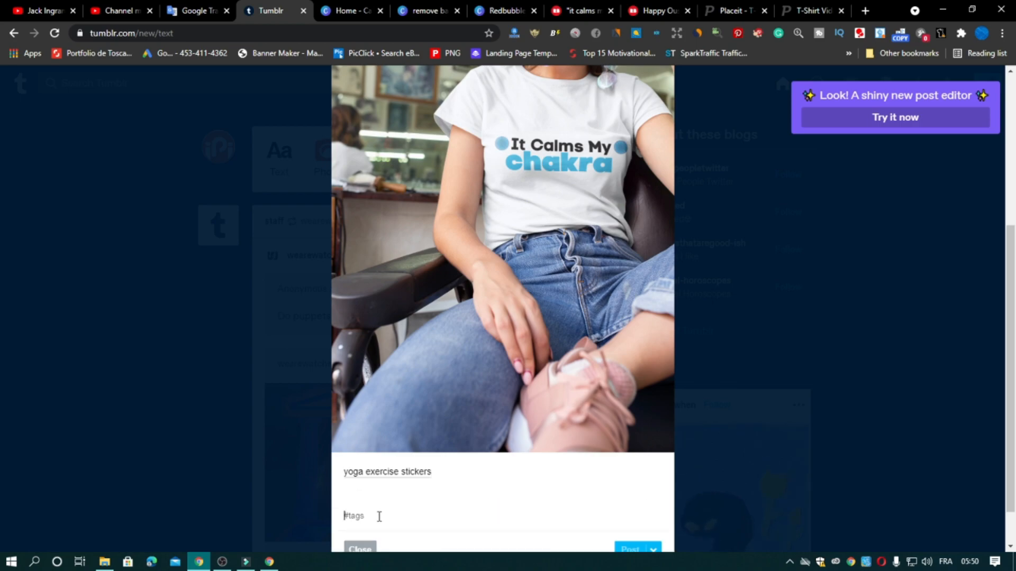
type("yoga exercise stickers")
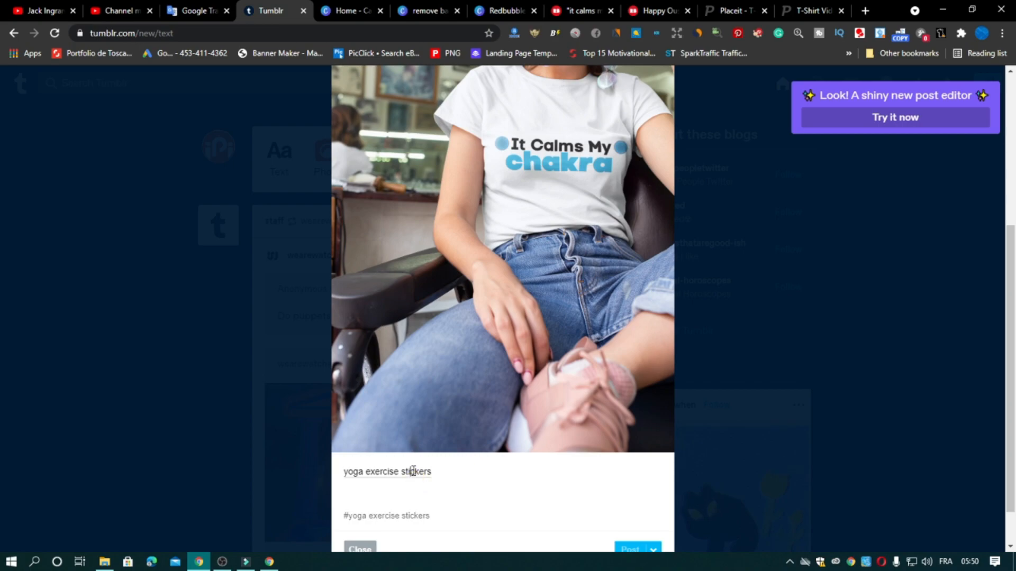
right_click(473, 483)
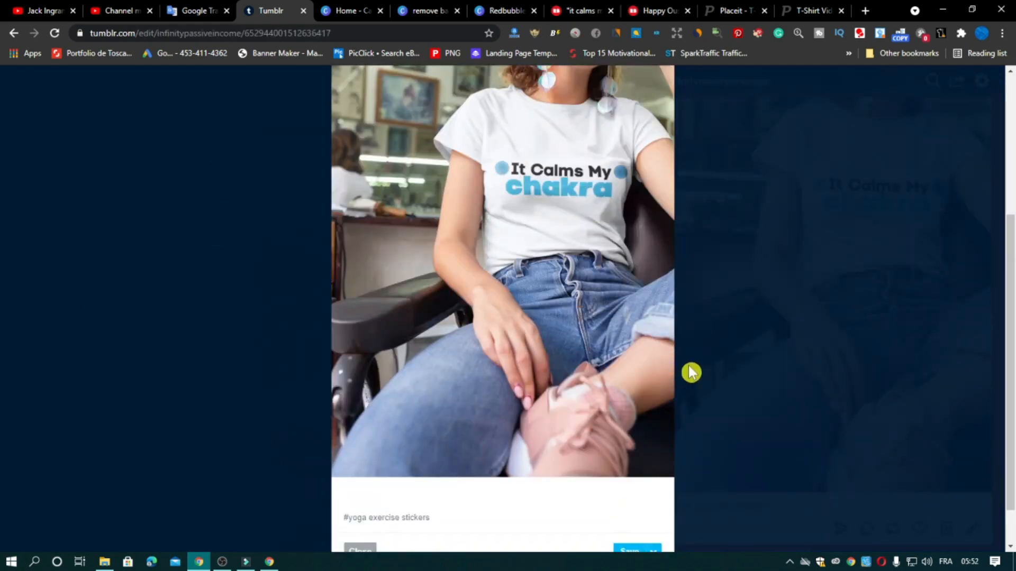
Show the post's extra settings and enter 'Tshirt'.
left_click(655, 111)
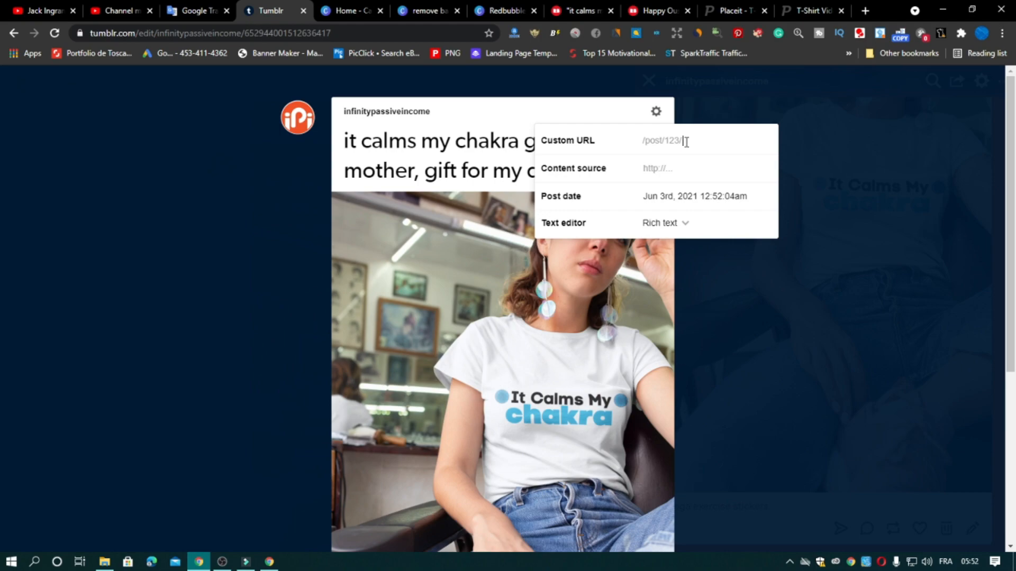
type("Tshirt")
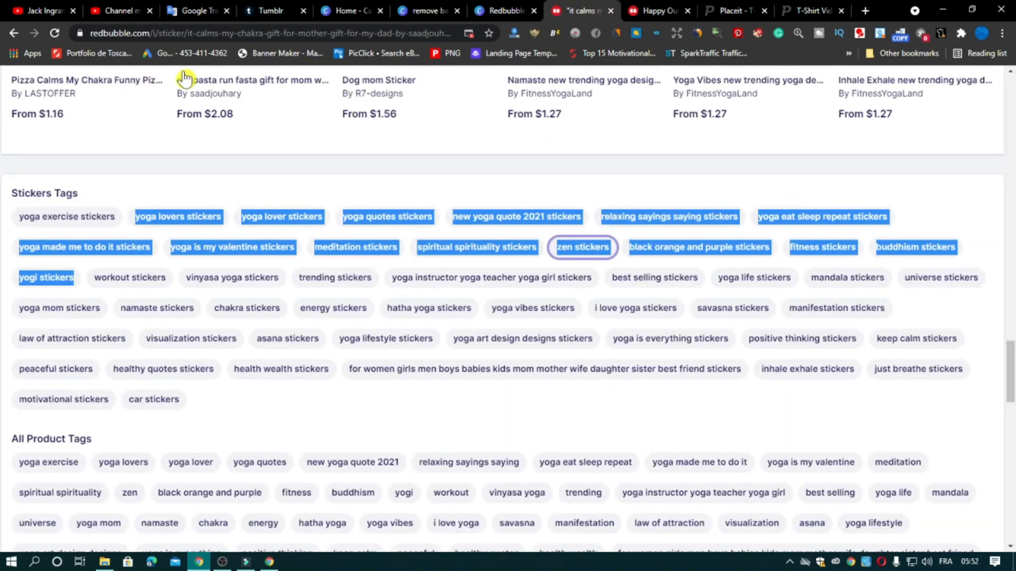
Copy the Redbubble sticker page link and go back to the Tumblr post editor.
right_click(260, 33)
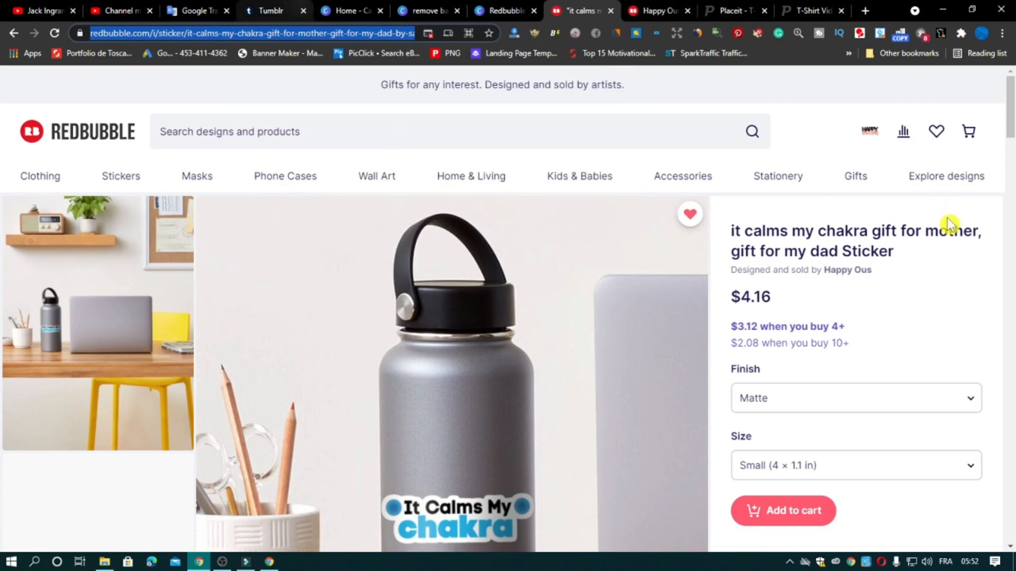
left_click(269, 10)
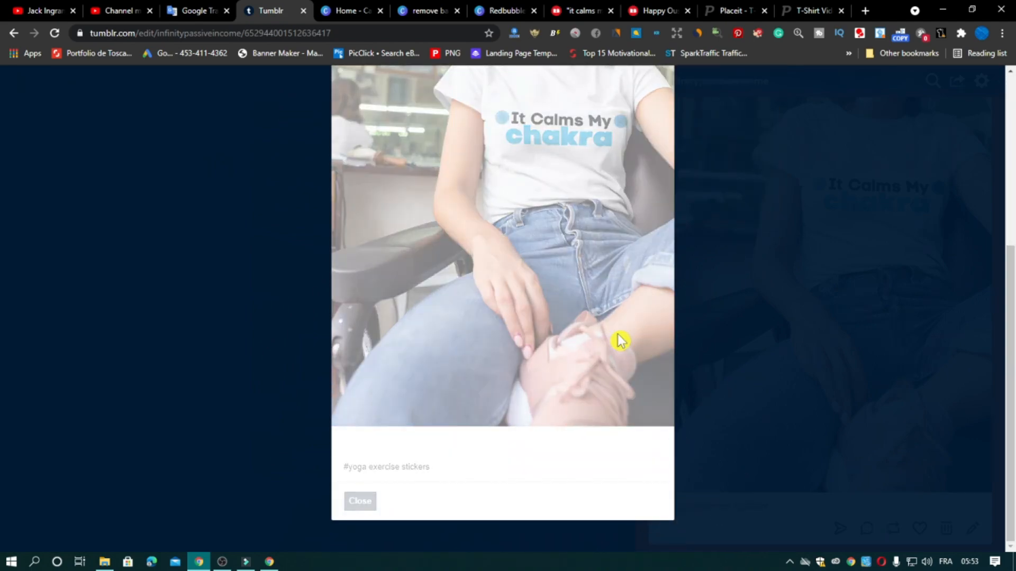
Save the post and check it published on the dashboard with mockup, tag and redbubble.com source.
left_click(359, 501)
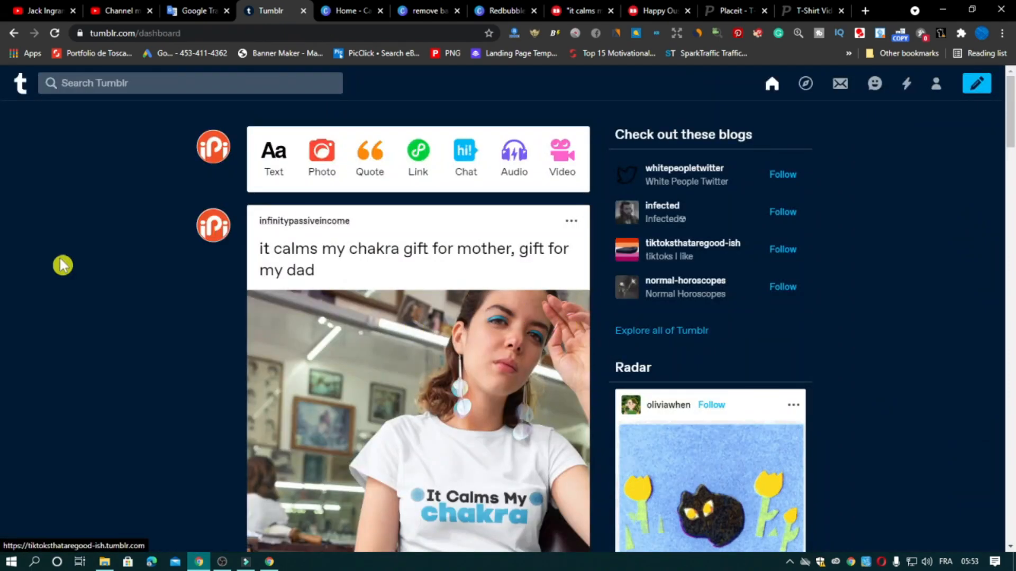
scroll("down", 3)
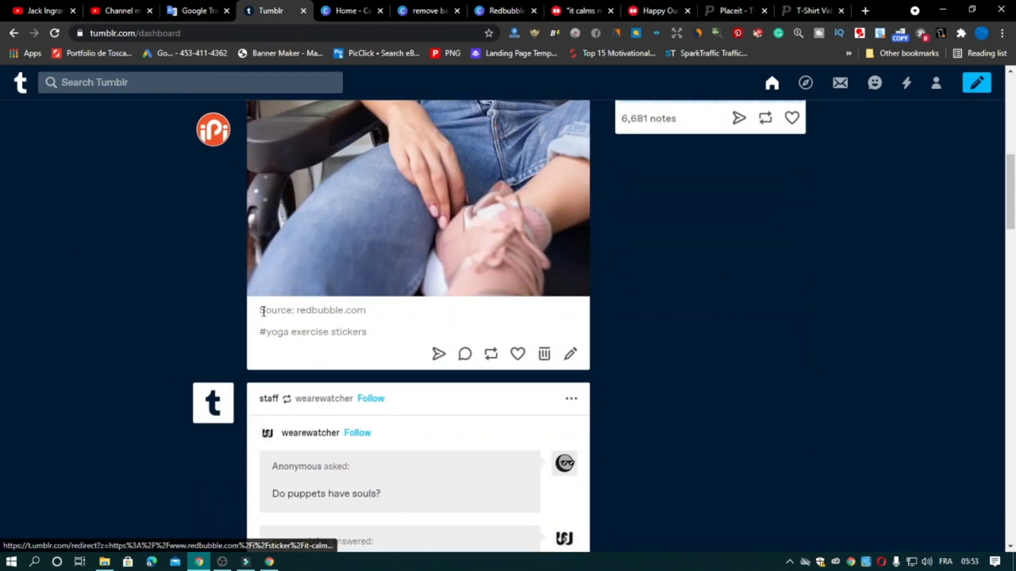
scroll("down", 3)
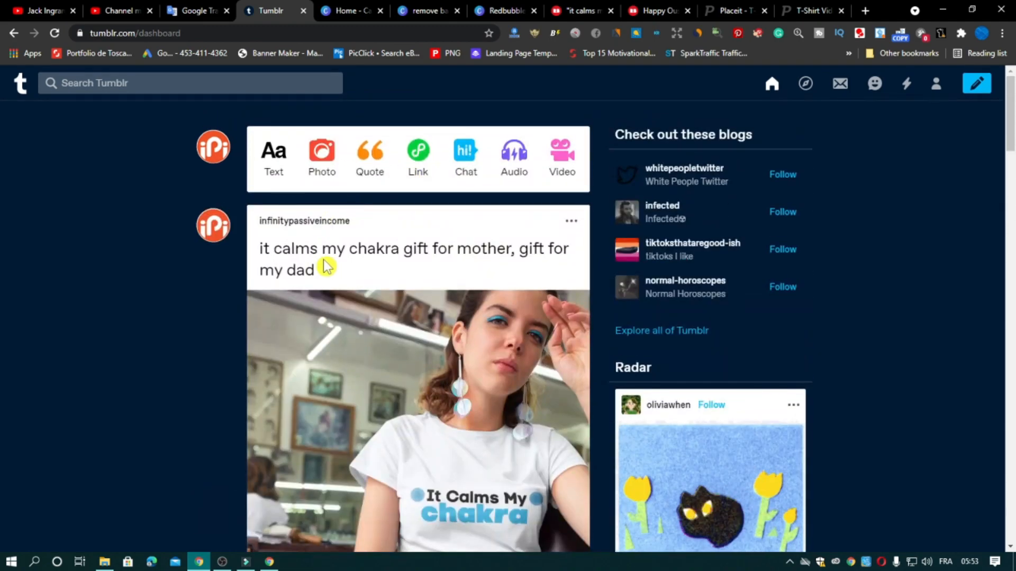
scroll("down", 3)
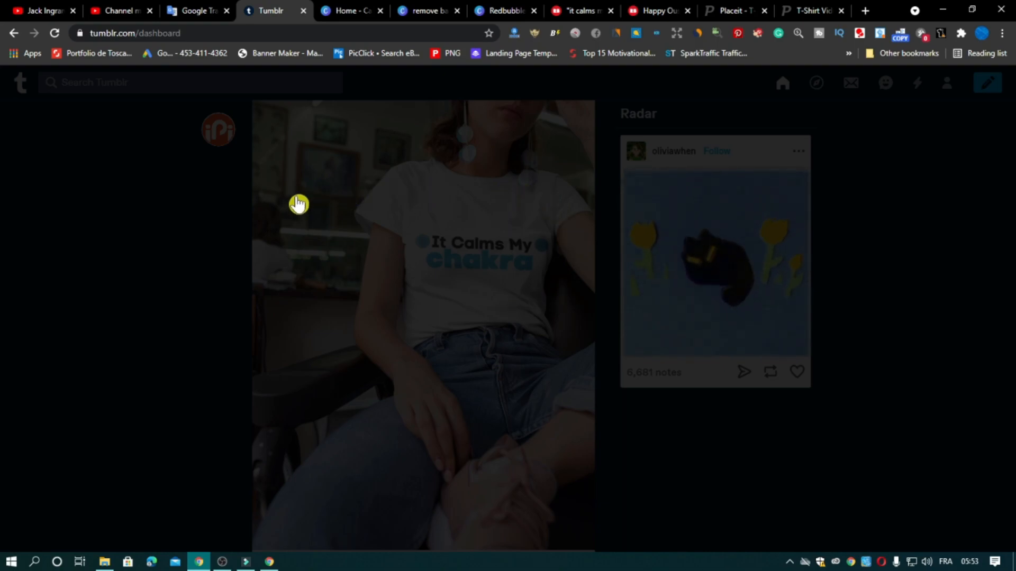
mouse_move(196, 215)
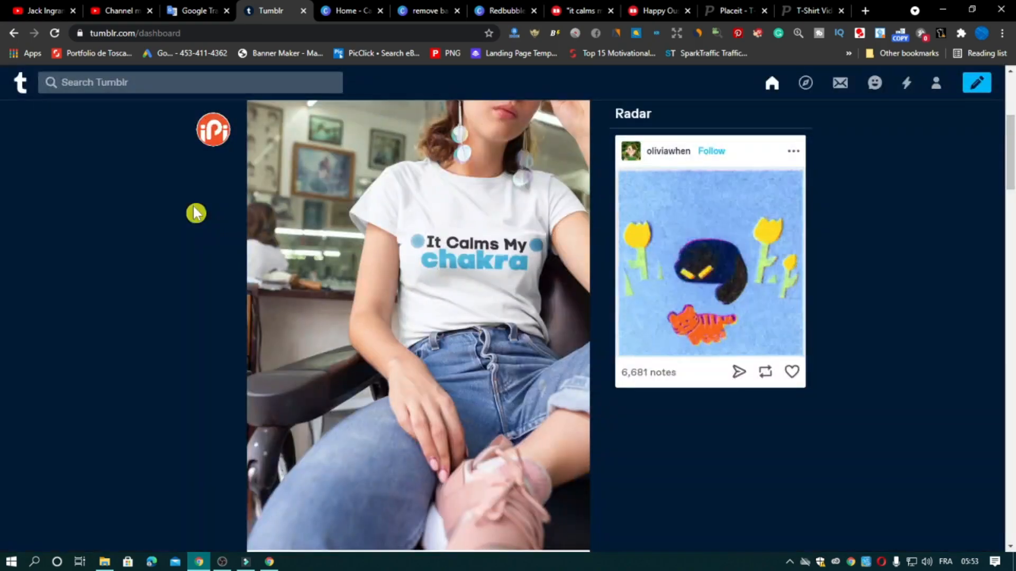
scroll("down", 3)
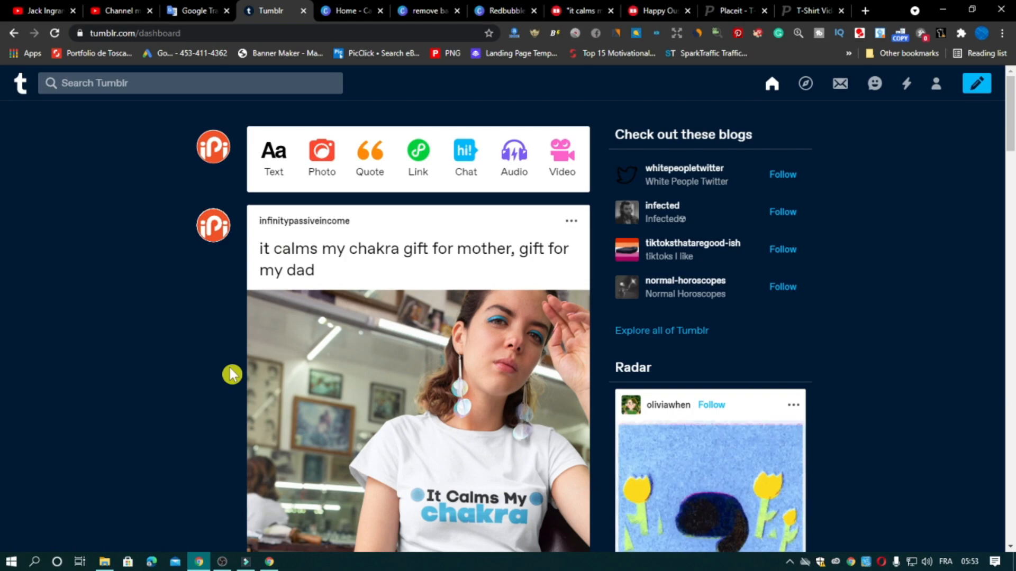
mouse_move(243, 345)
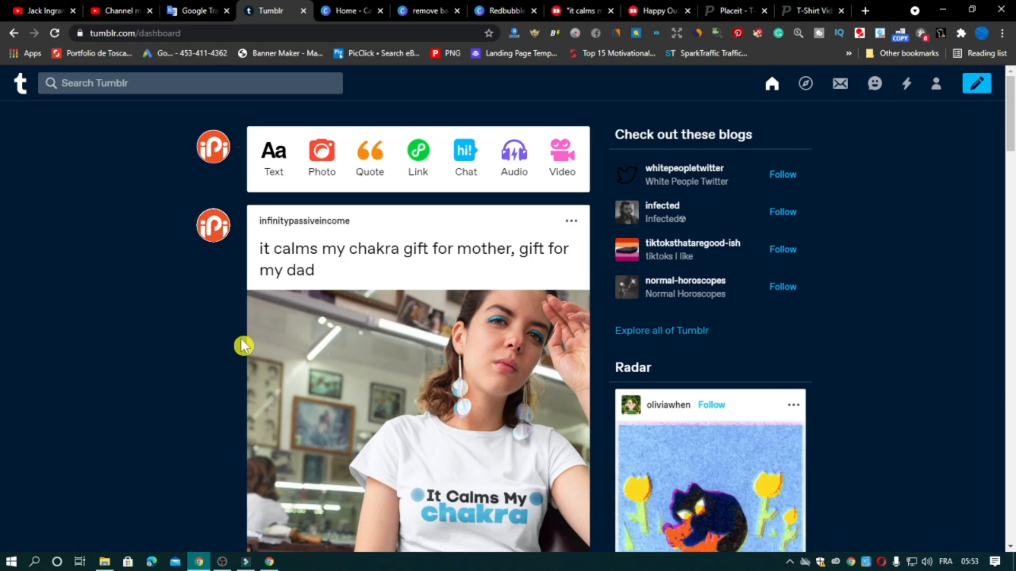